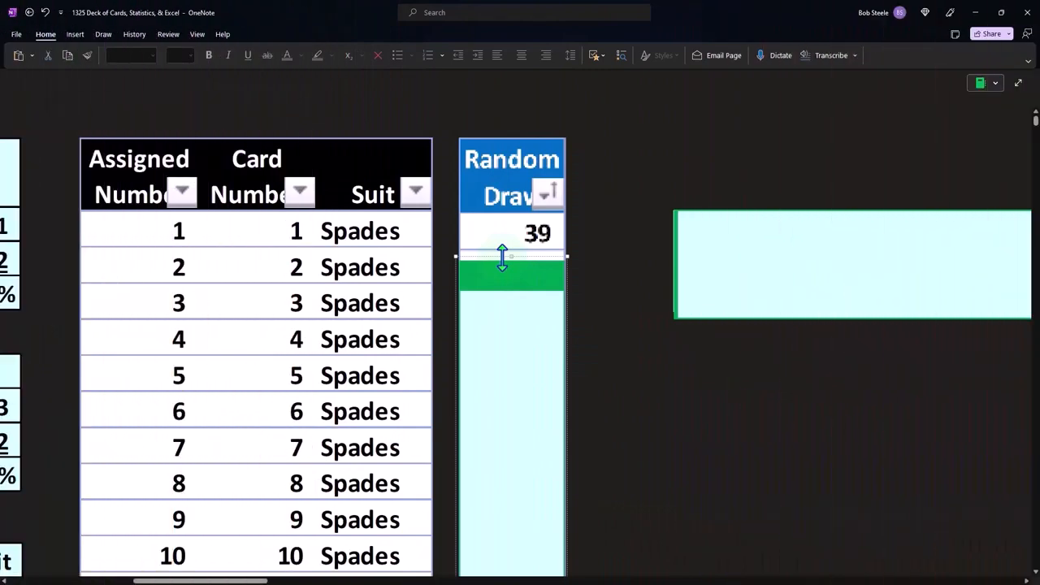
# Fill the Random Draw column down with =RANDBETWEEN(1,52) random card numbers
pyautogui.click(789, 280)
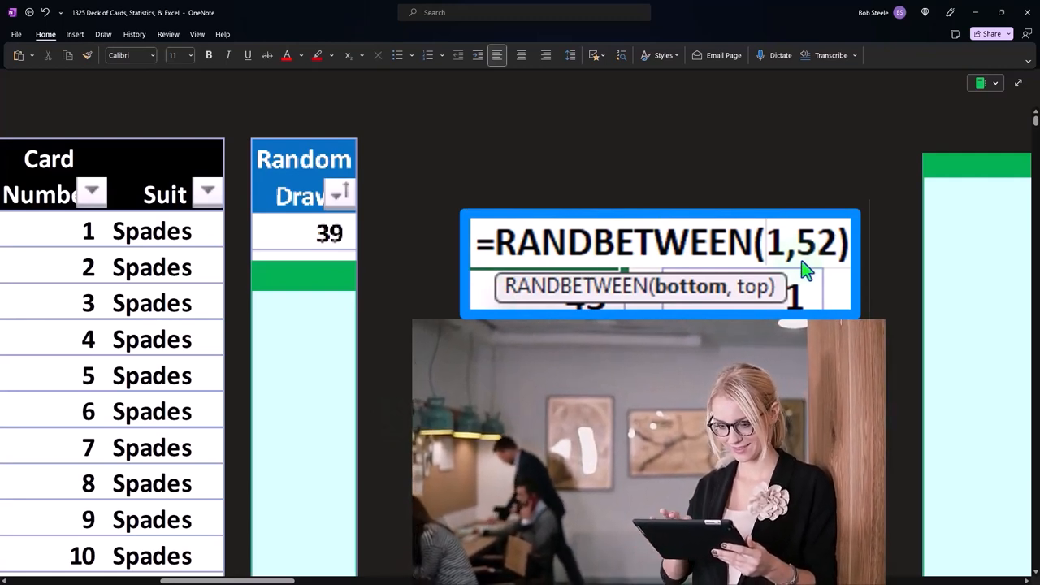
pyautogui.moveTo(703, 272)
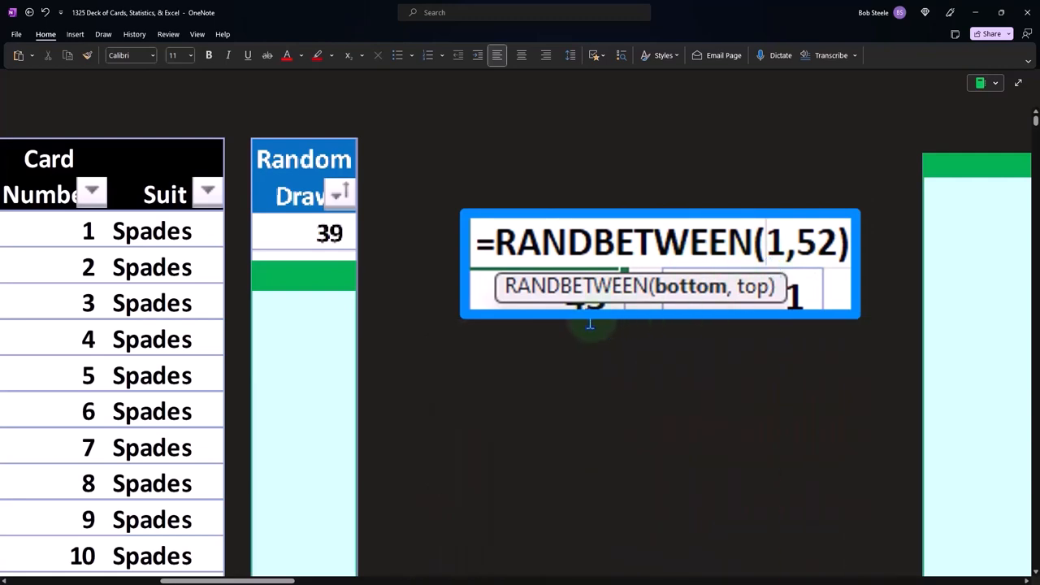
pyautogui.moveTo(673, 324)
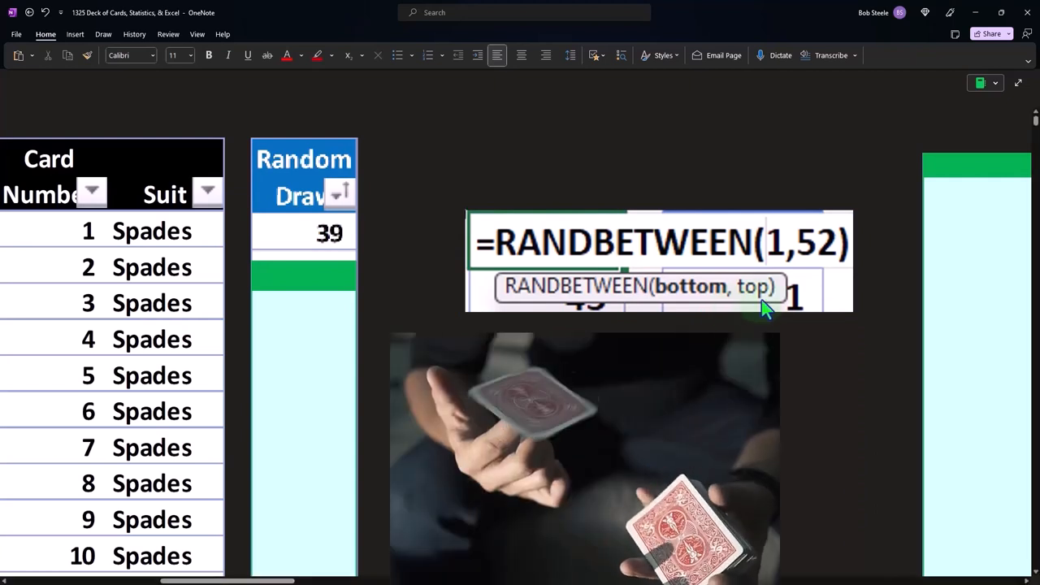
pyautogui.moveTo(821, 276)
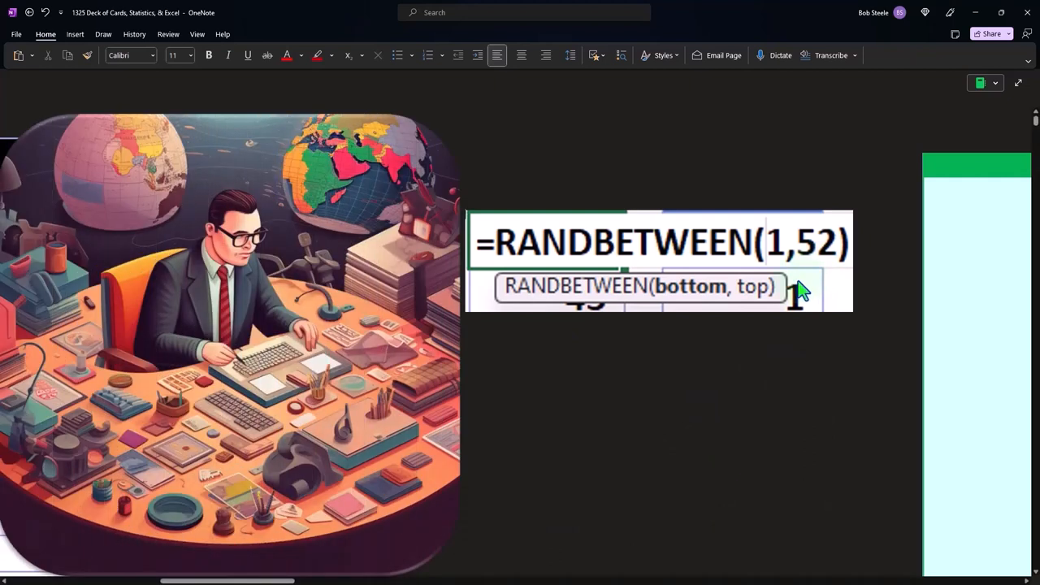
pyautogui.moveTo(642, 321)
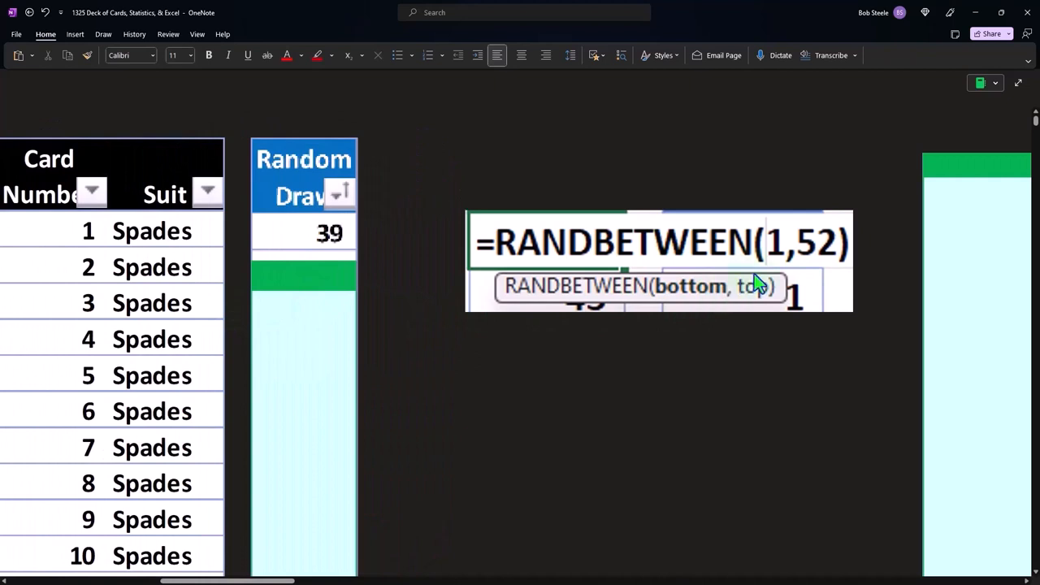
pyautogui.moveTo(337, 311)
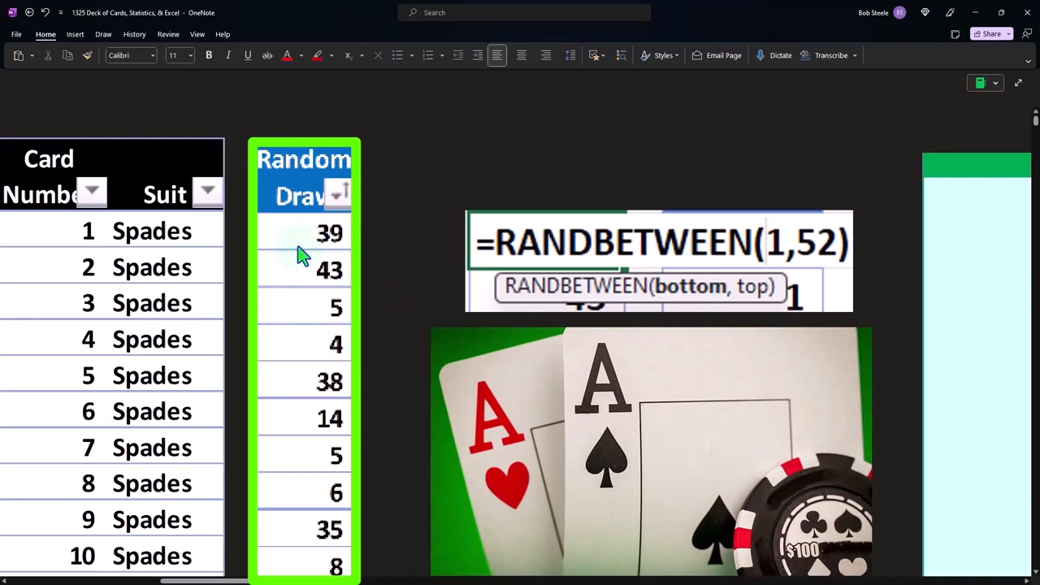
pyautogui.scroll(-3)
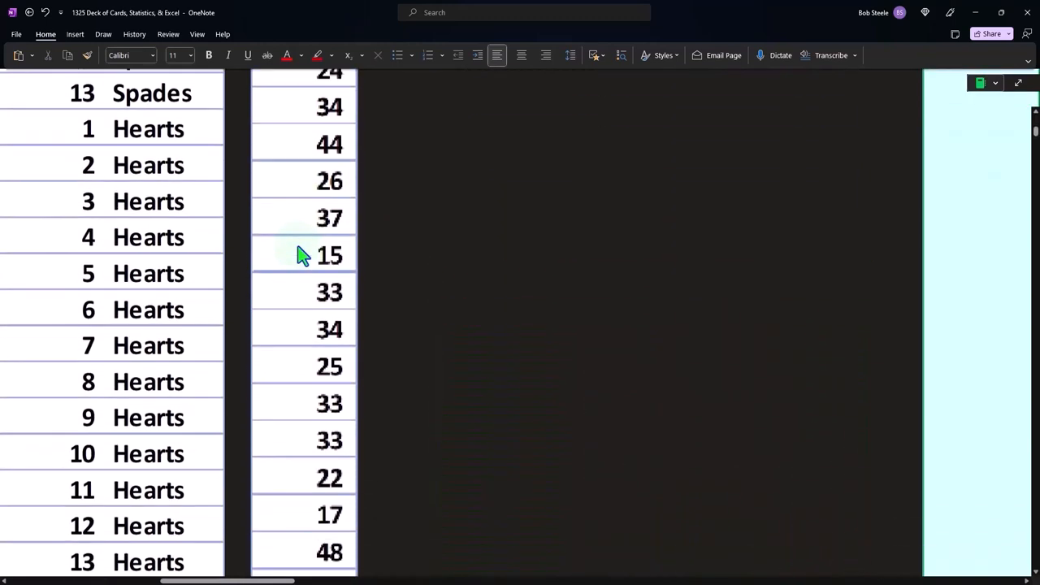
pyautogui.scroll(-3)
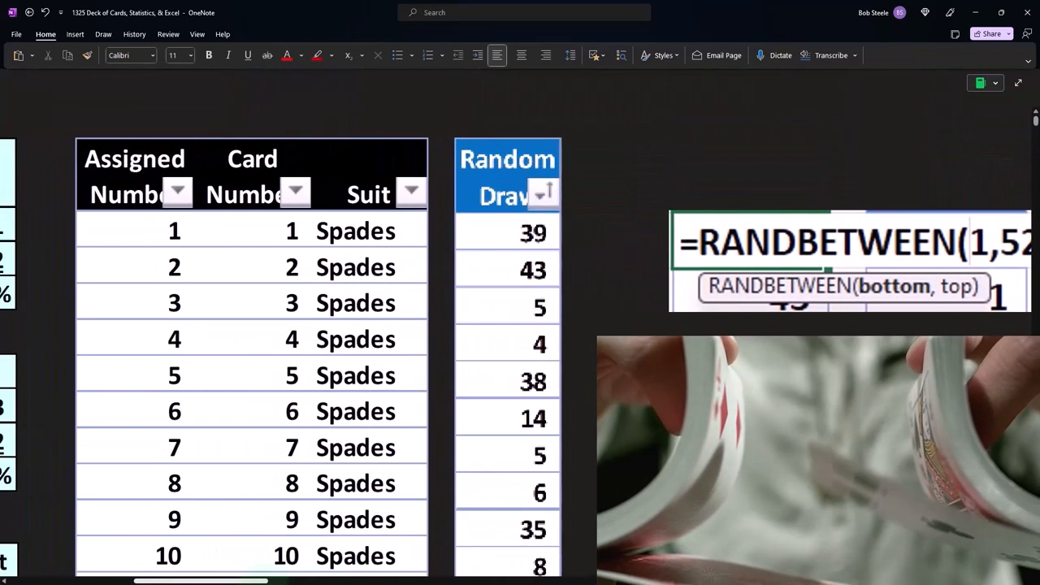
pyautogui.scroll(-3)
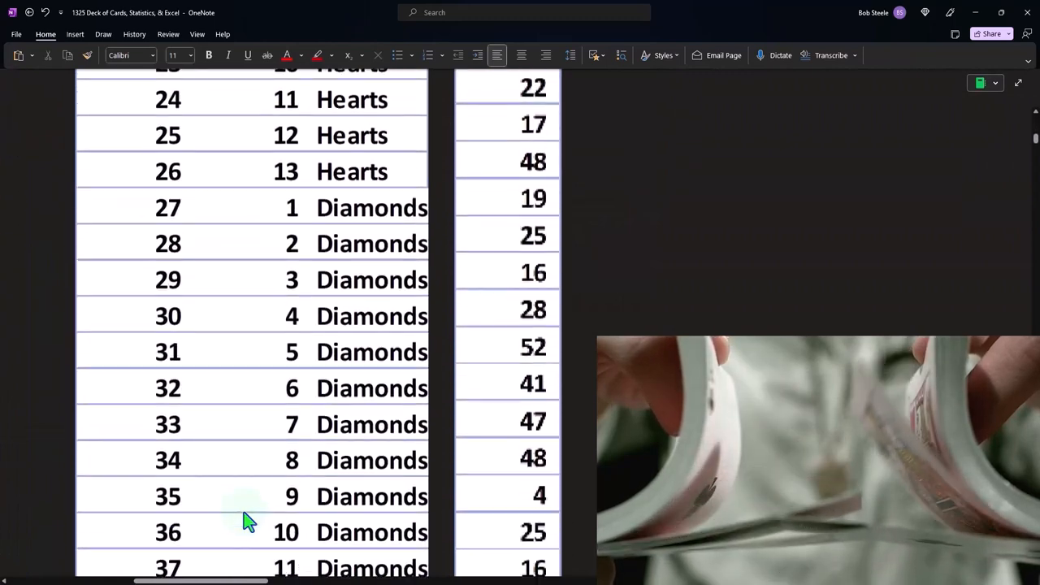
pyautogui.scroll(-3)
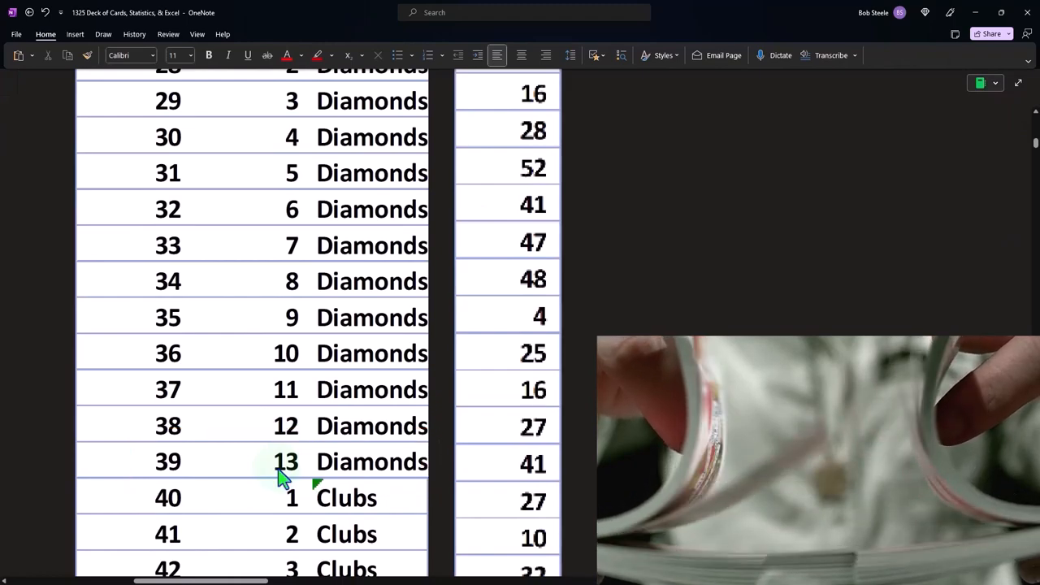
pyautogui.scroll(3)
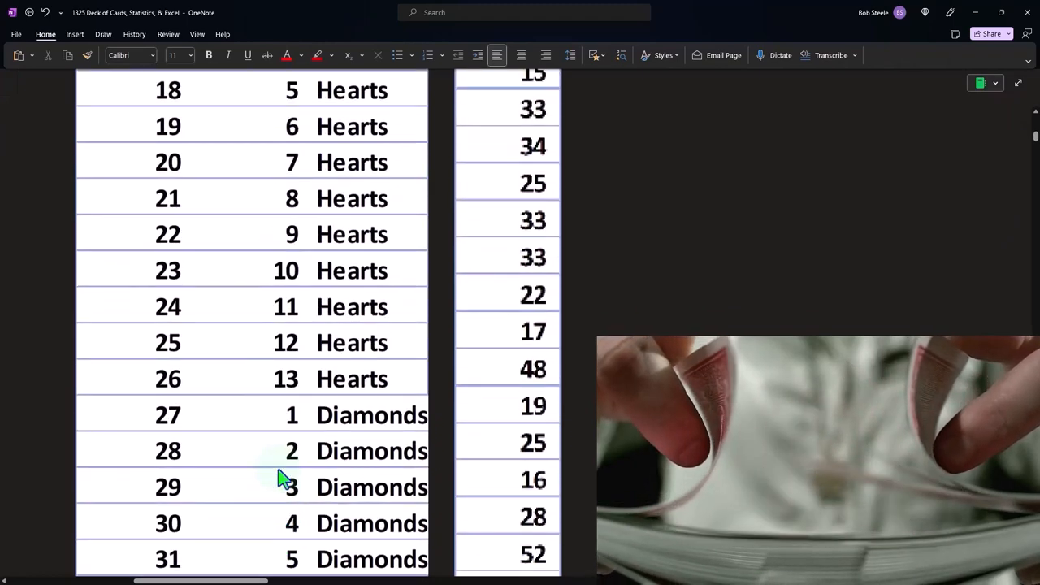
pyautogui.scroll(3)
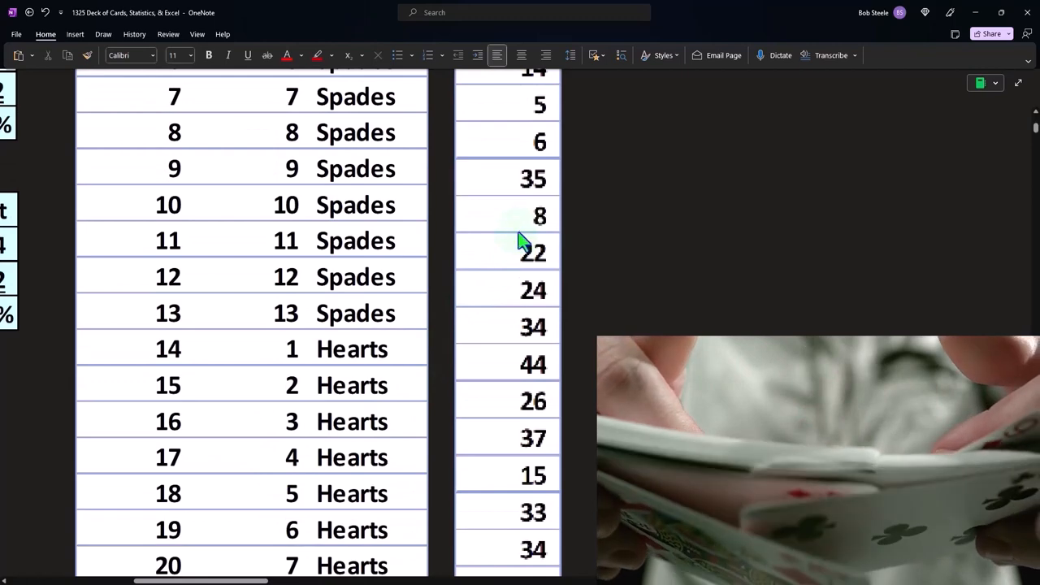
pyautogui.scroll(-3)
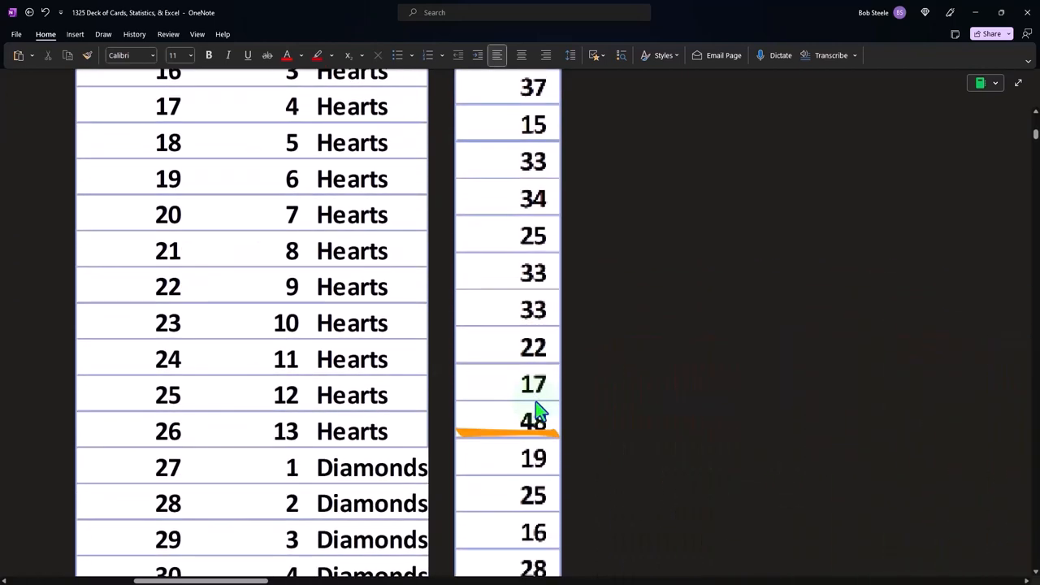
pyautogui.scroll(-3)
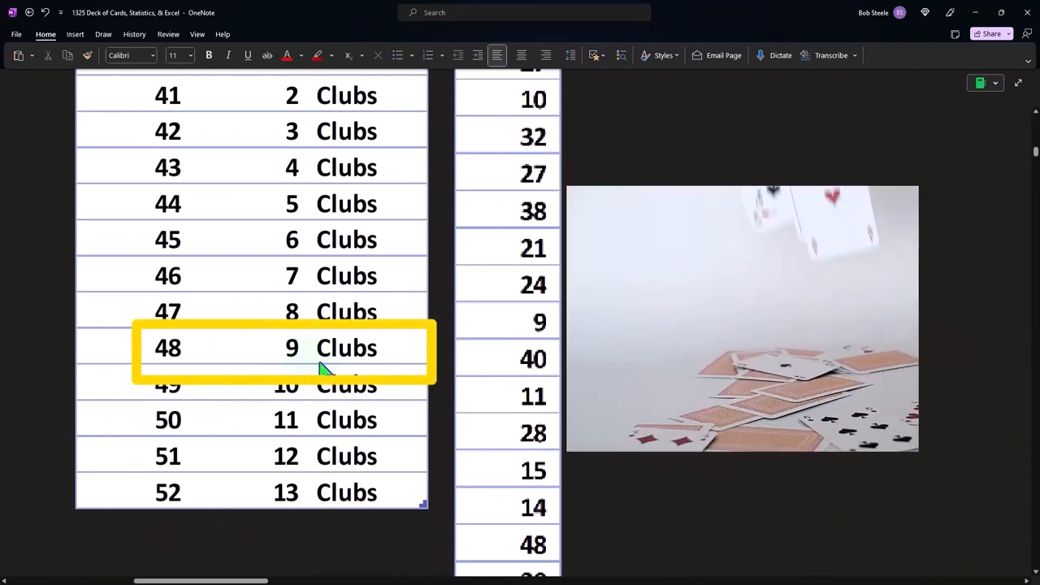
pyautogui.scroll(3)
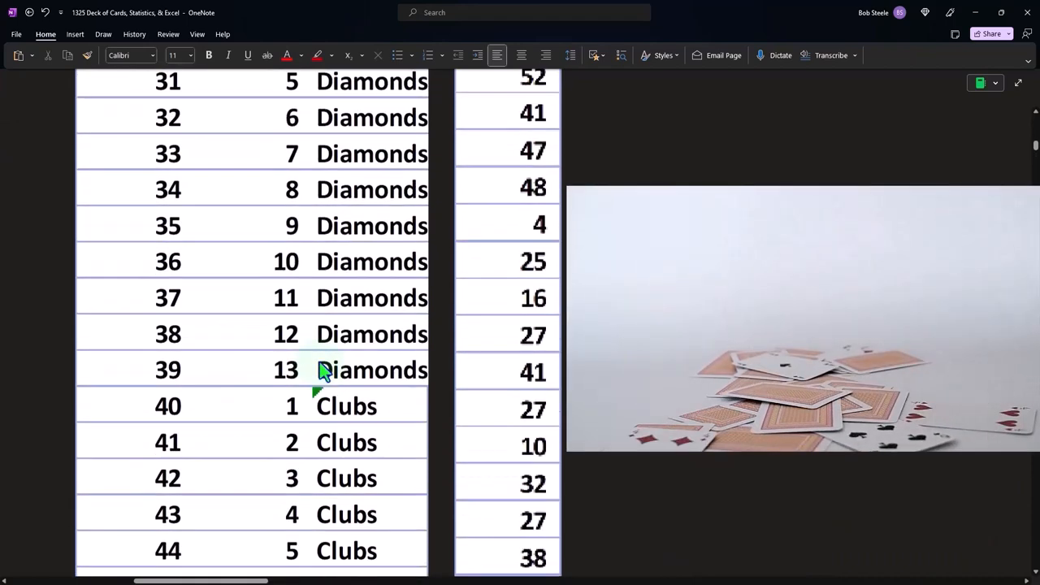
pyautogui.scroll(3)
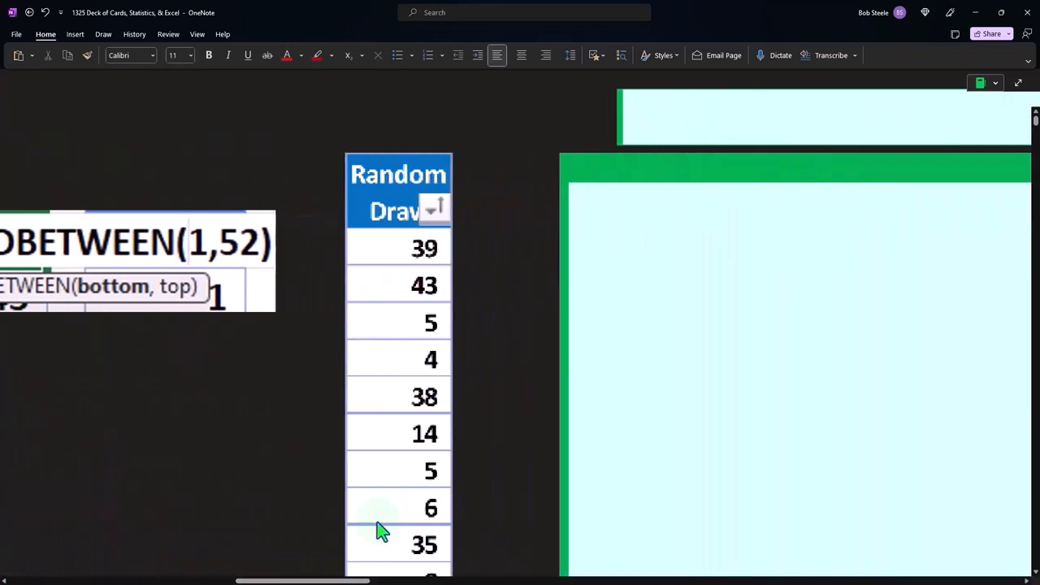
# Drag the Suit column's right border wider so 'Diamonds' shows in full
pyautogui.click(399, 285)
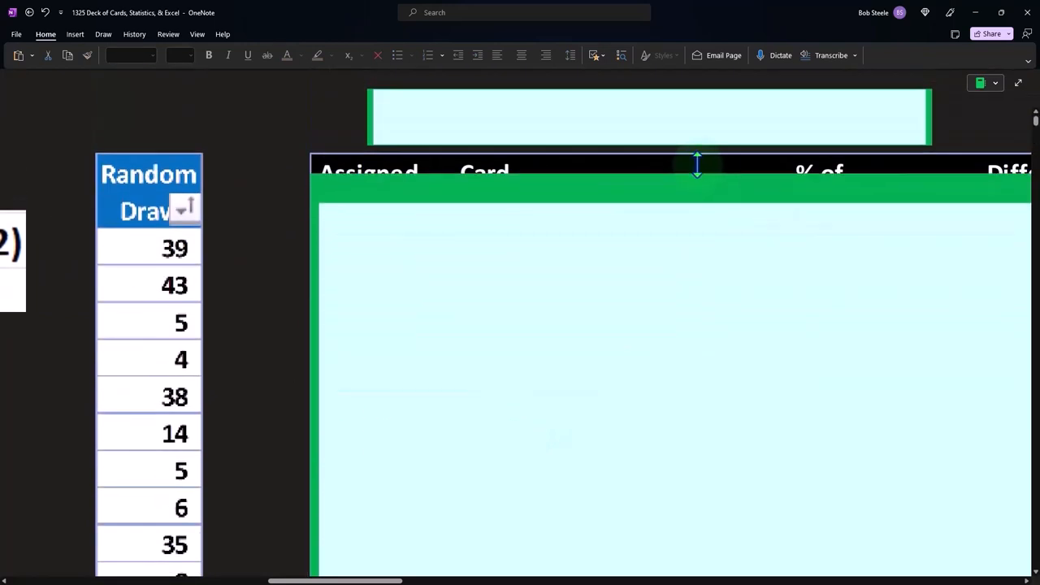
pyautogui.scroll(-3)
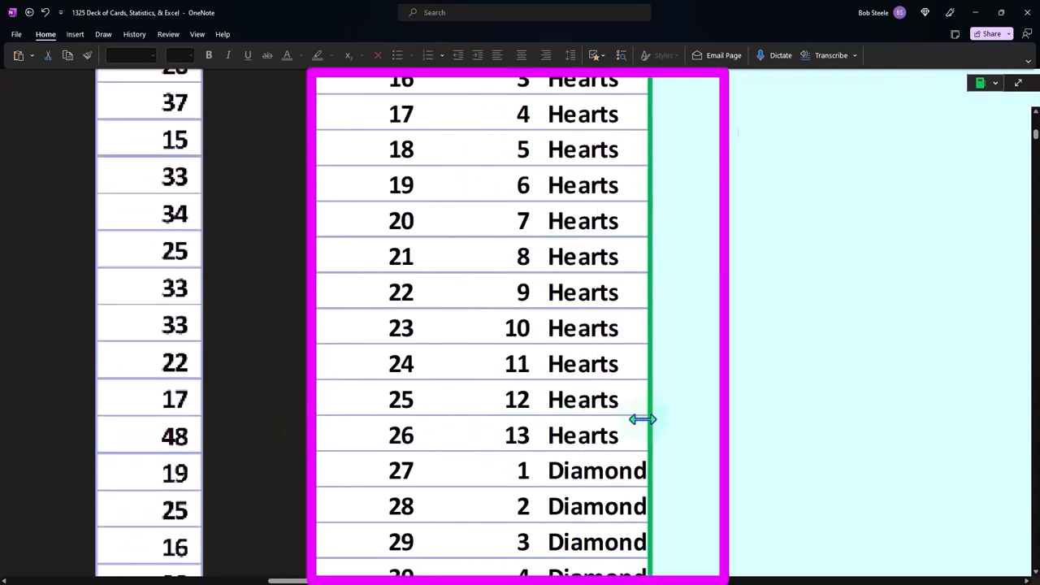
pyautogui.moveTo(642, 418); pyautogui.dragTo(723, 402)
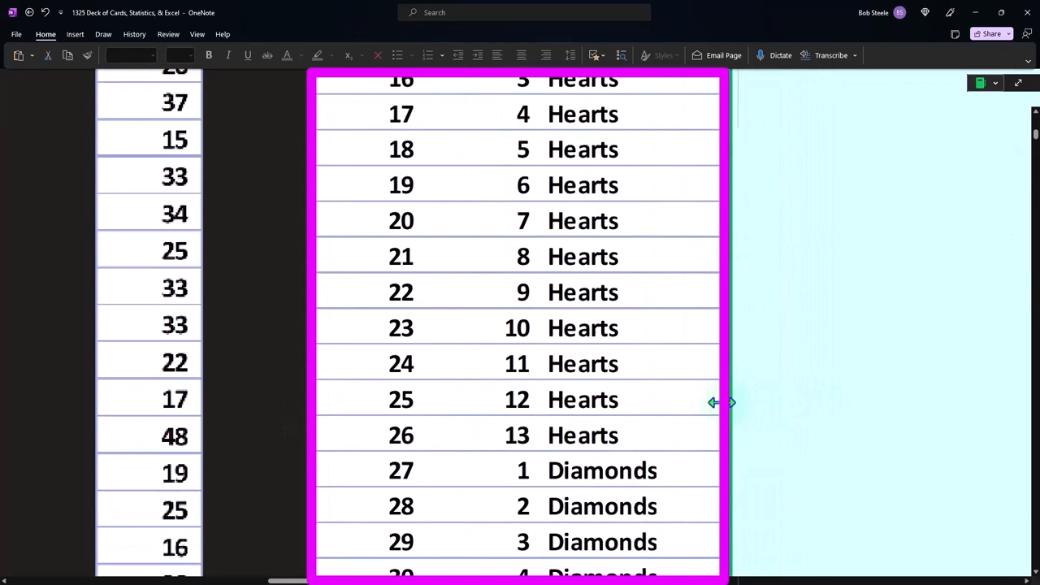
pyautogui.scroll(3)
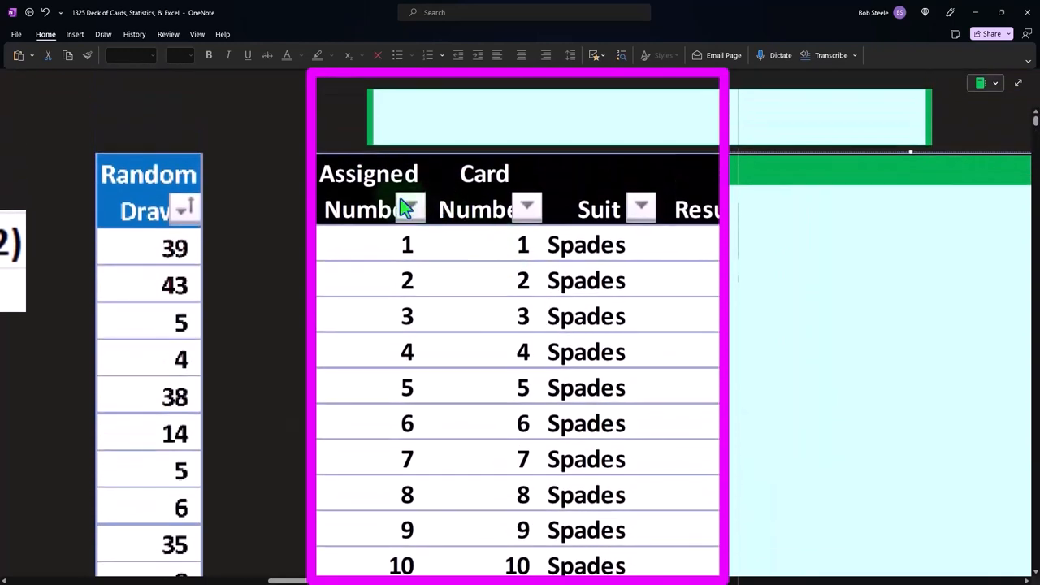
pyautogui.moveTo(494, 264)
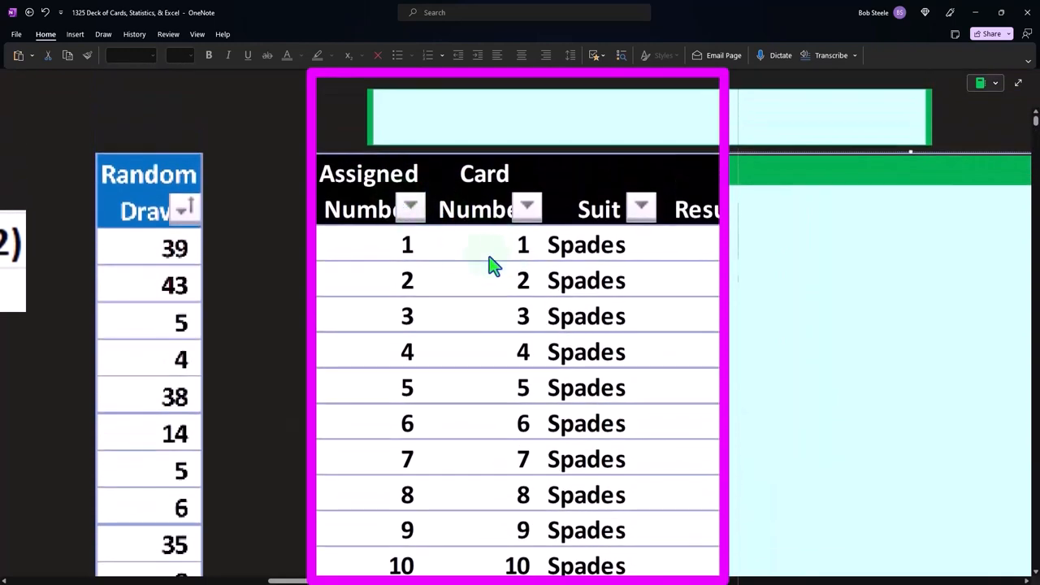
# Scroll through the card results table to review the COUNTIF counts (79, 100, 109…)
pyautogui.scroll(-3)
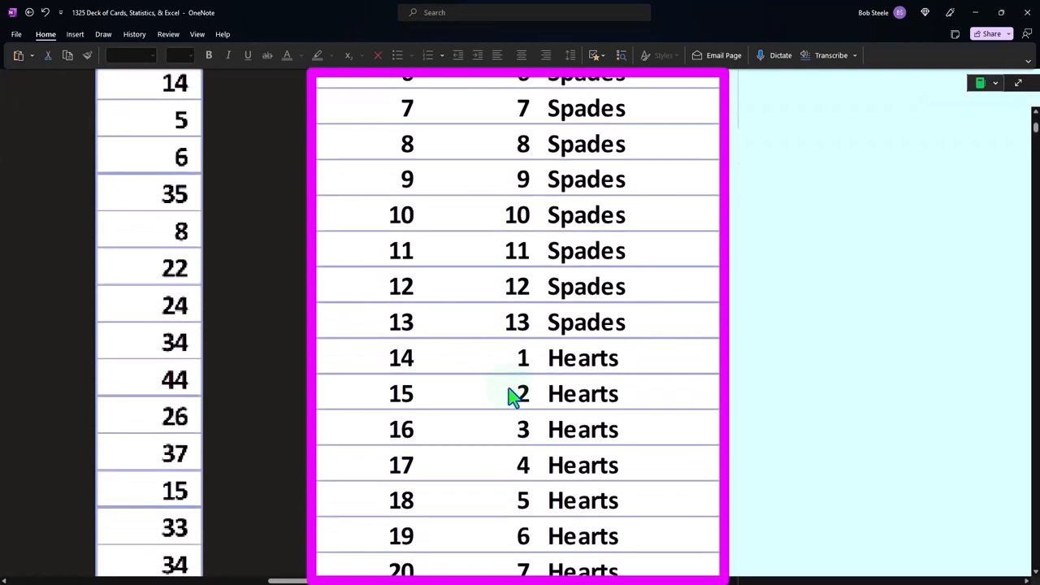
pyautogui.scroll(-3)
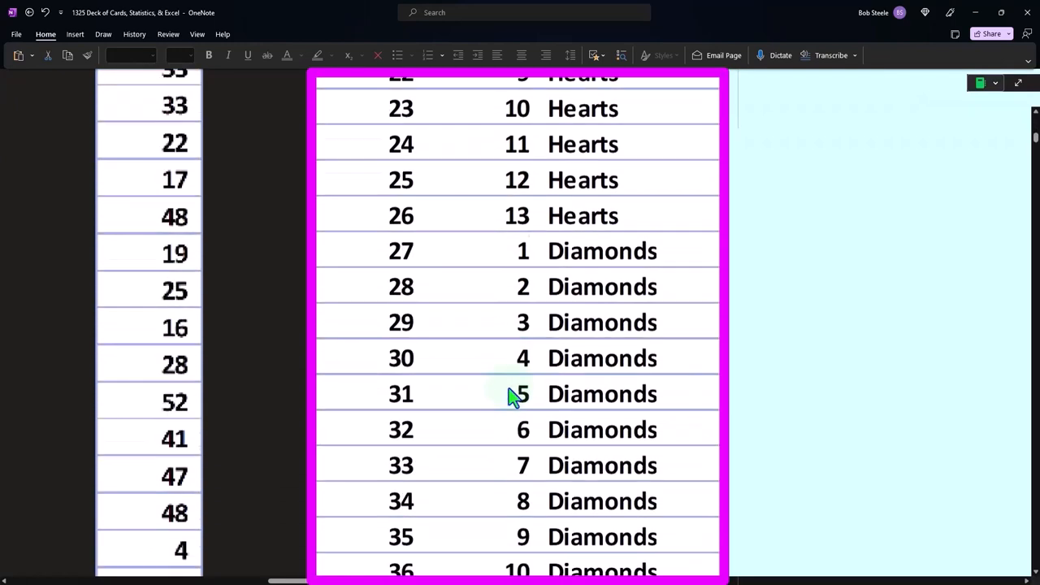
pyautogui.scroll(-3)
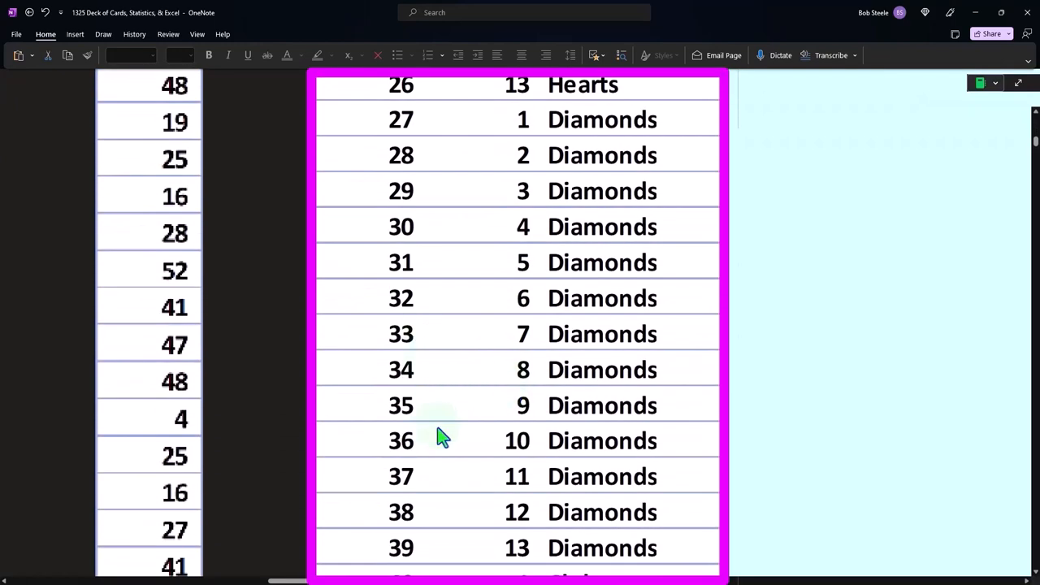
pyautogui.scroll(3)
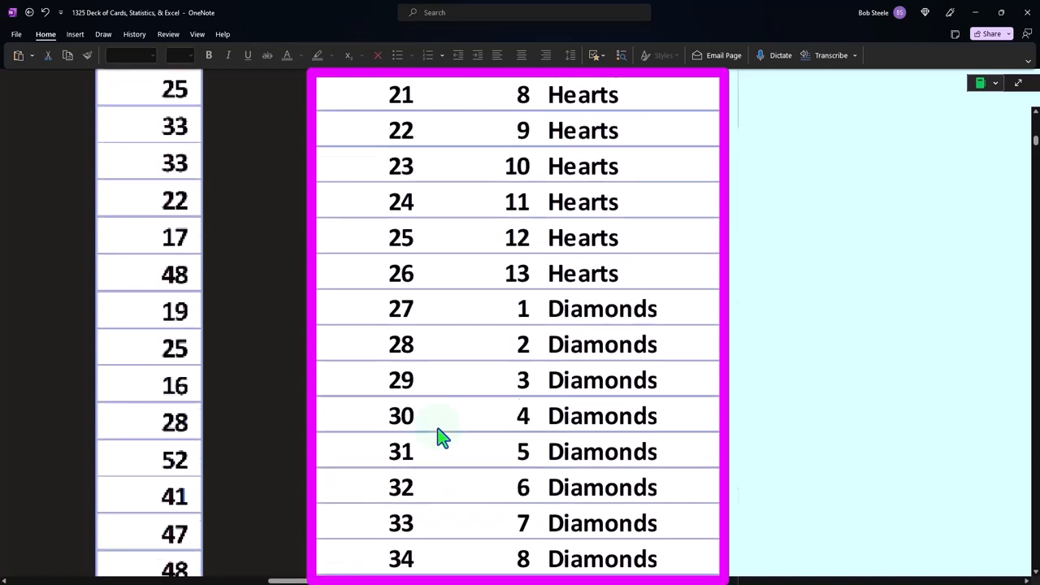
pyautogui.scroll(3)
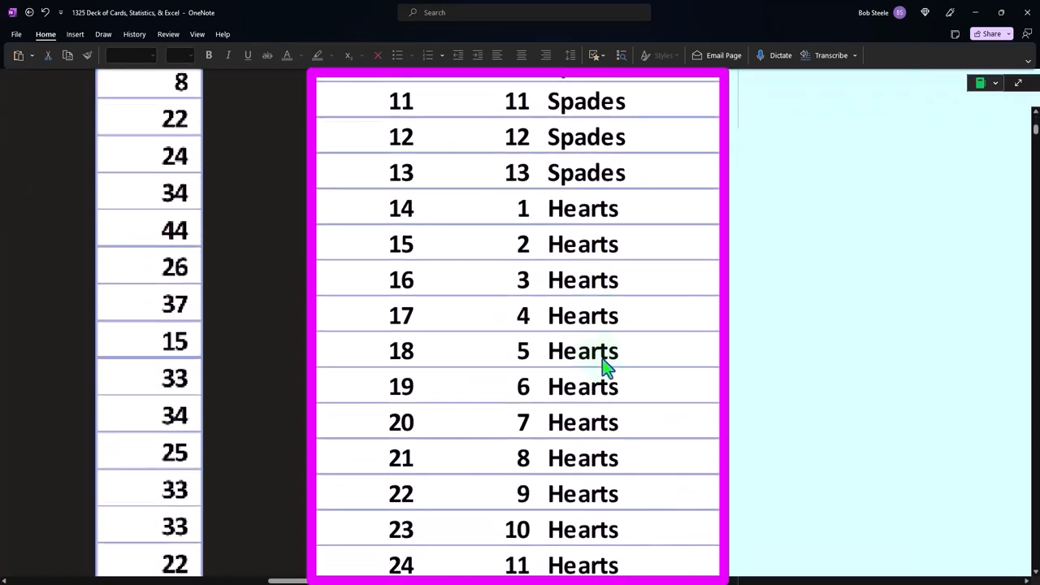
pyautogui.scroll(-3)
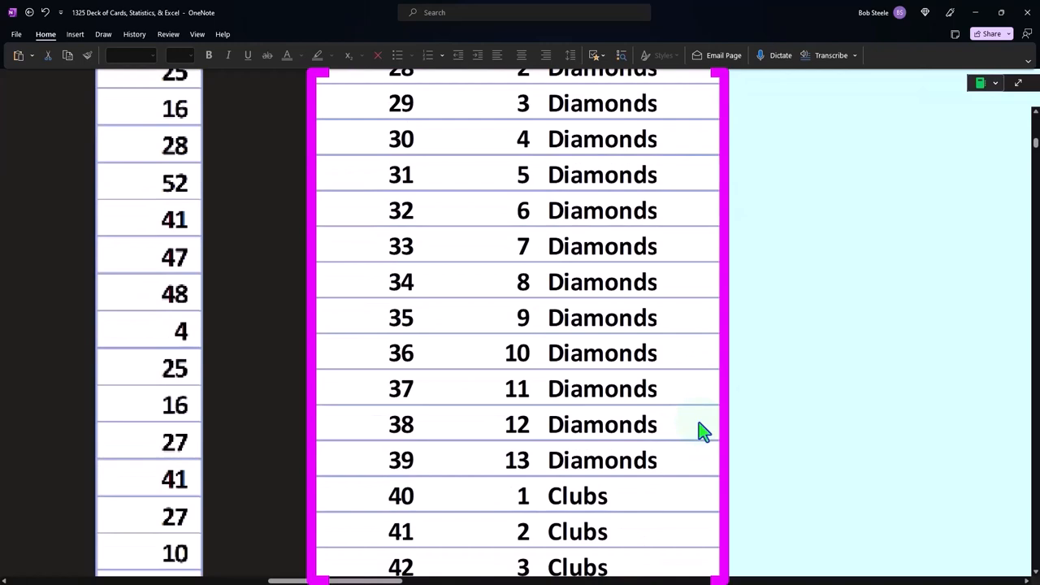
pyautogui.scroll(-3)
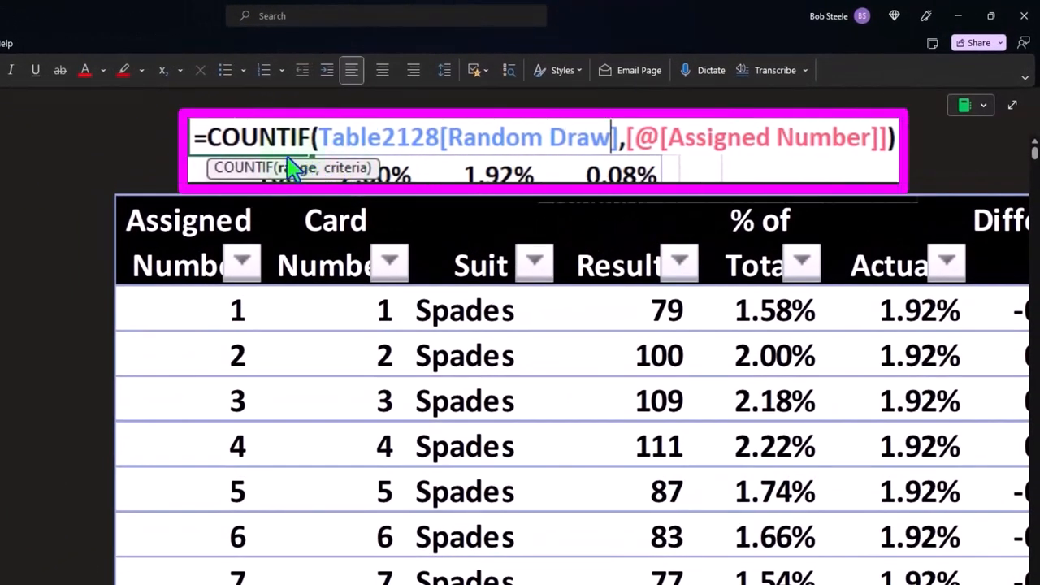
pyautogui.moveTo(235, 163)
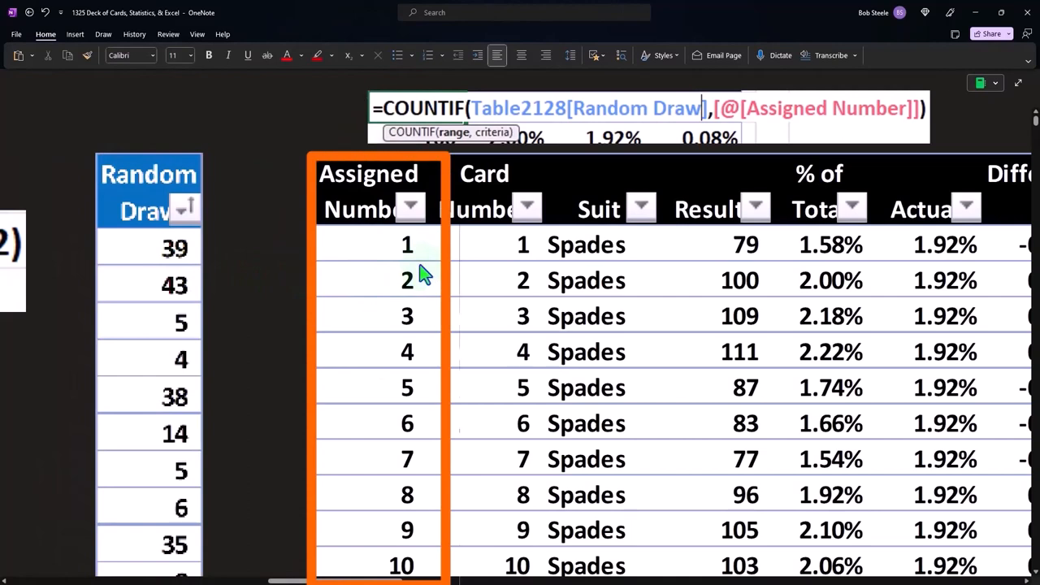
pyautogui.click(731, 277)
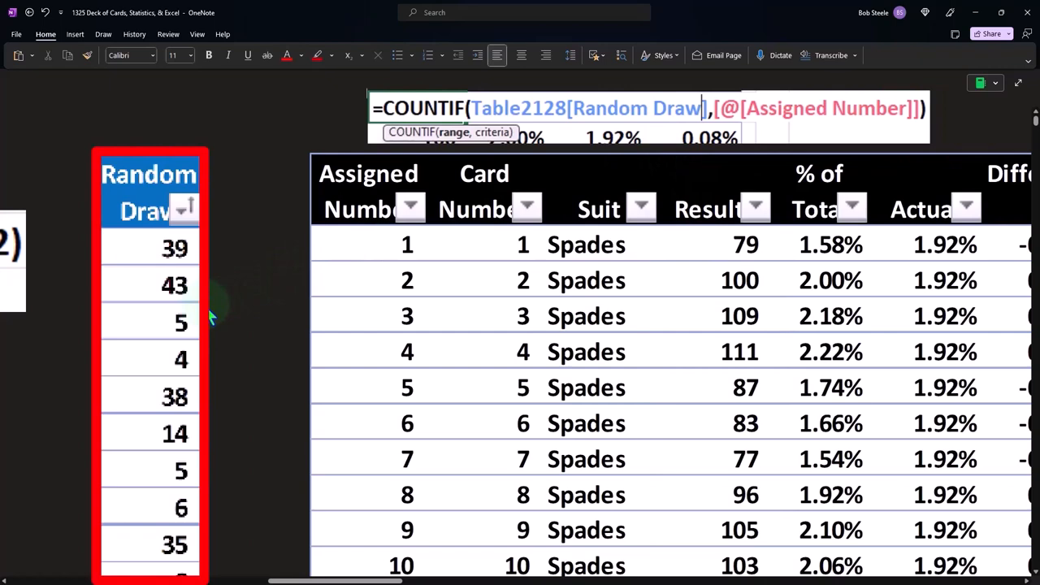
pyautogui.scroll(-3)
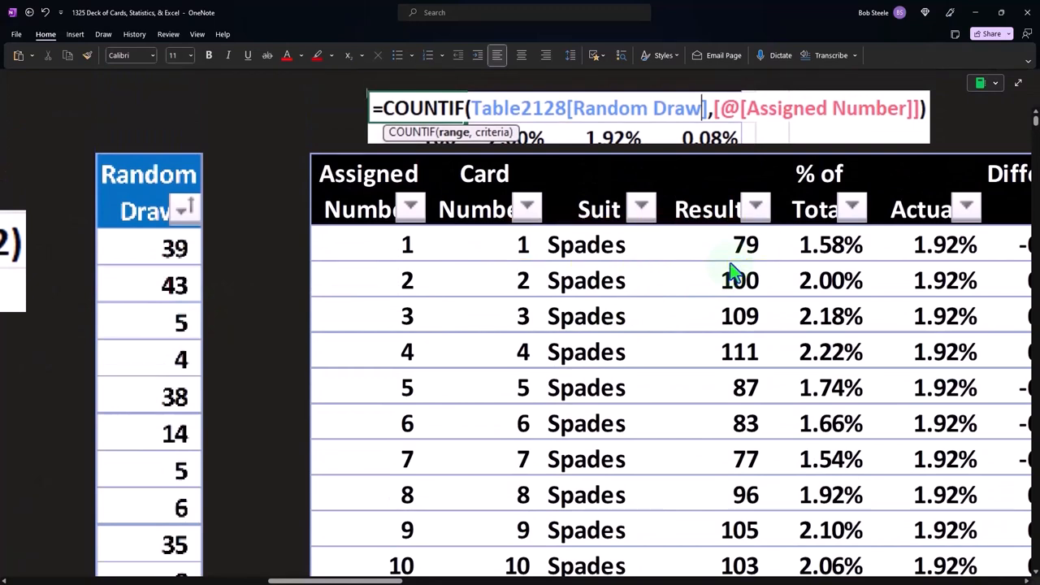
pyautogui.moveTo(746, 307)
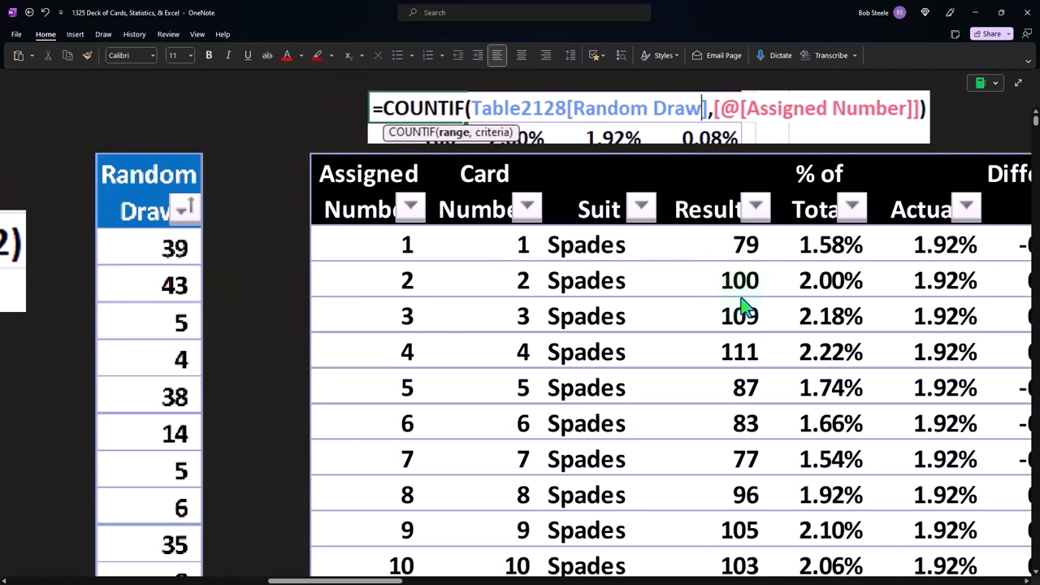
pyautogui.moveTo(658, 305)
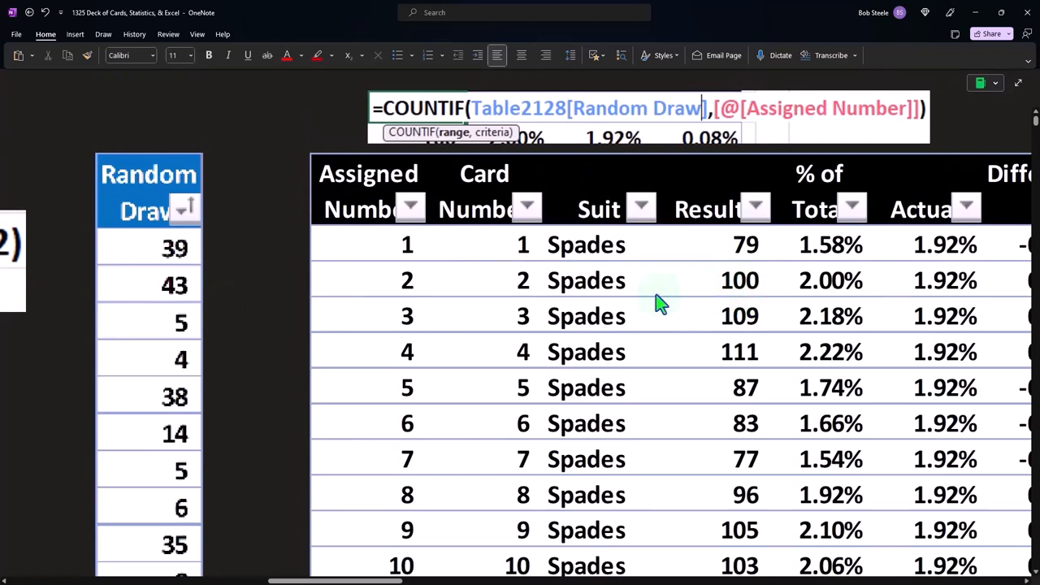
pyautogui.moveTo(736, 300)
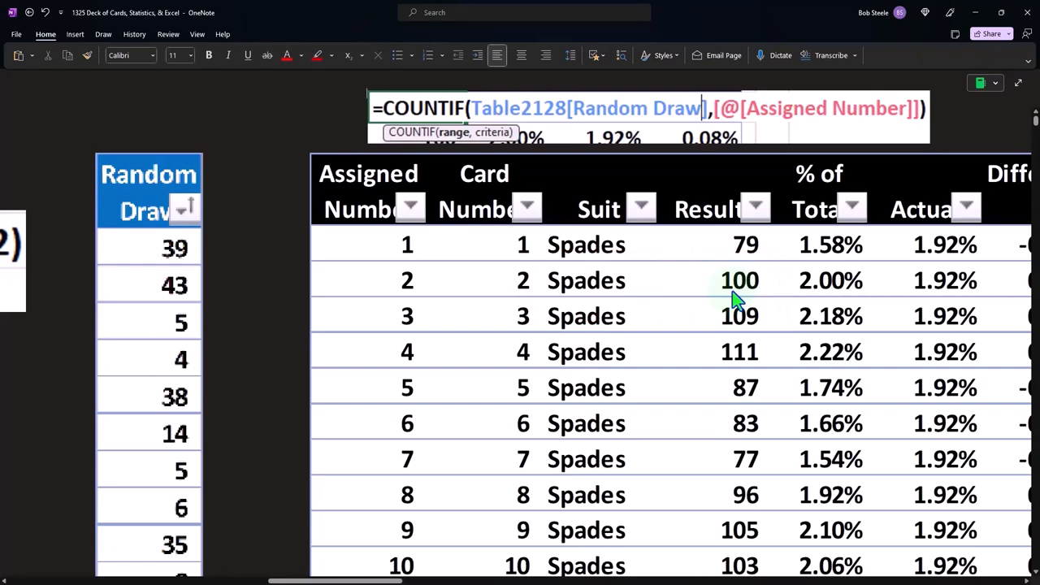
pyautogui.scroll(-3)
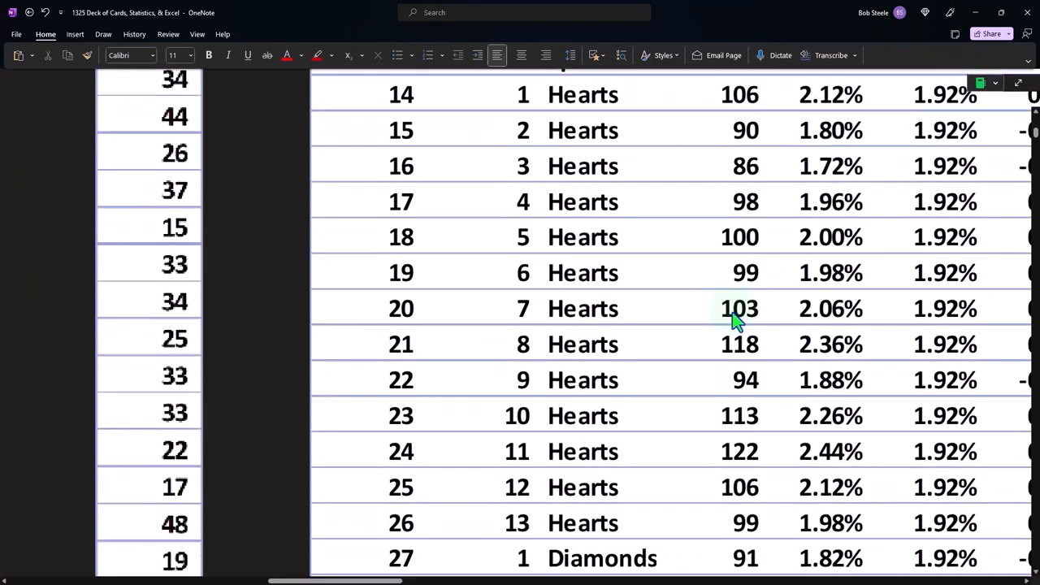
pyautogui.scroll(-3)
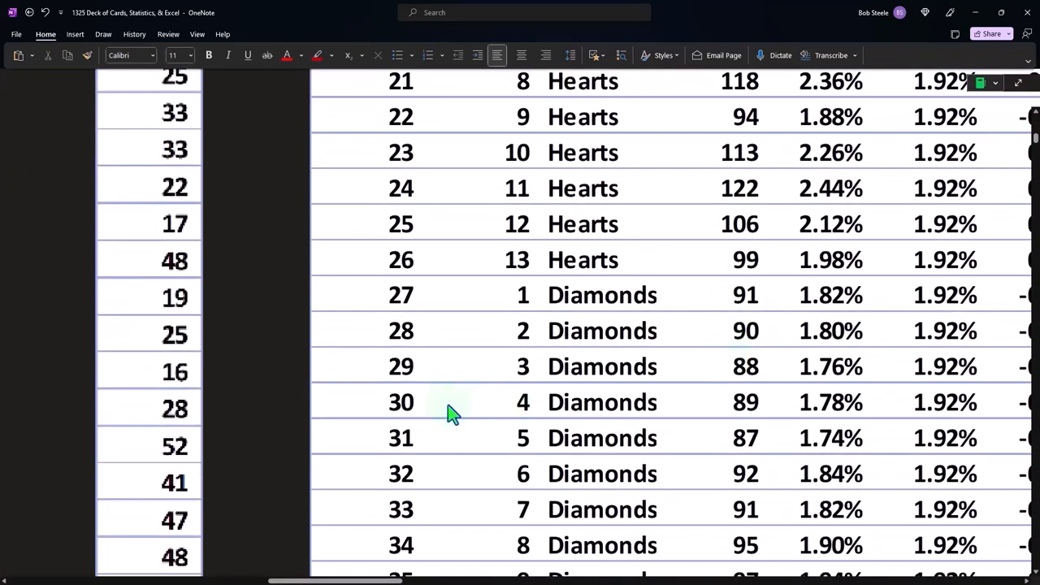
pyautogui.click(601, 365)
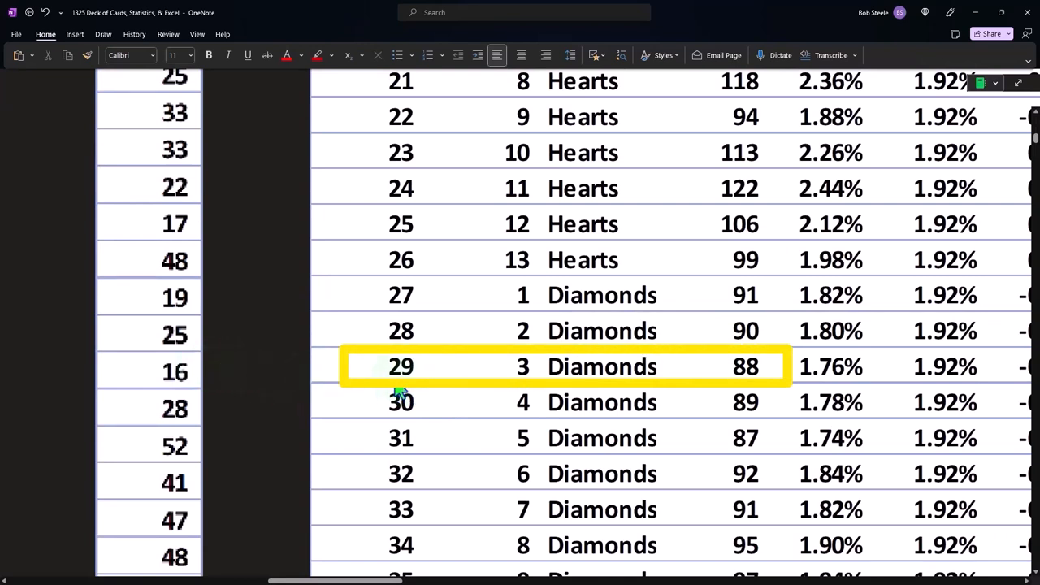
pyautogui.moveTo(522, 395)
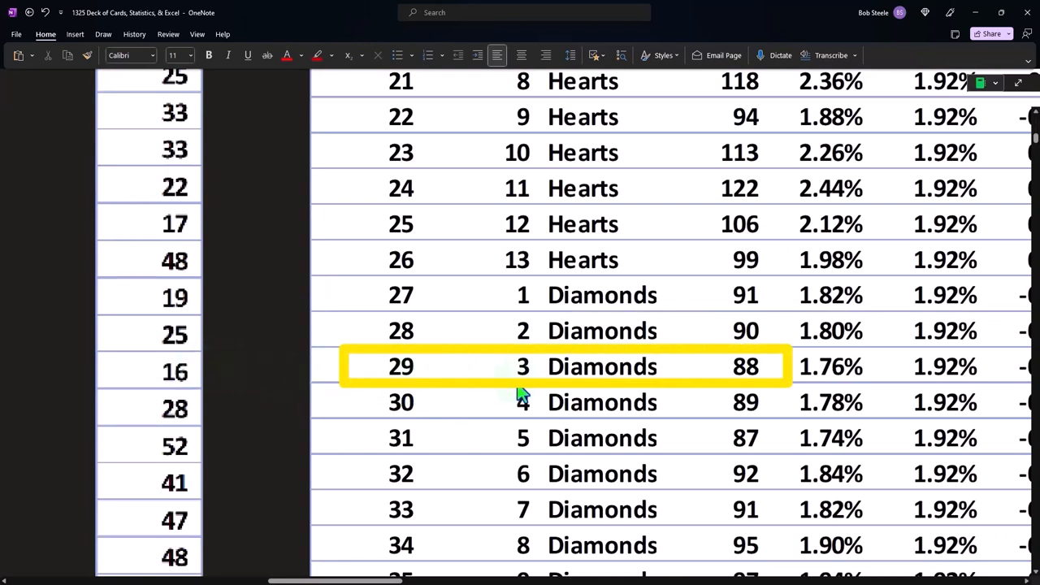
pyautogui.moveTo(747, 395)
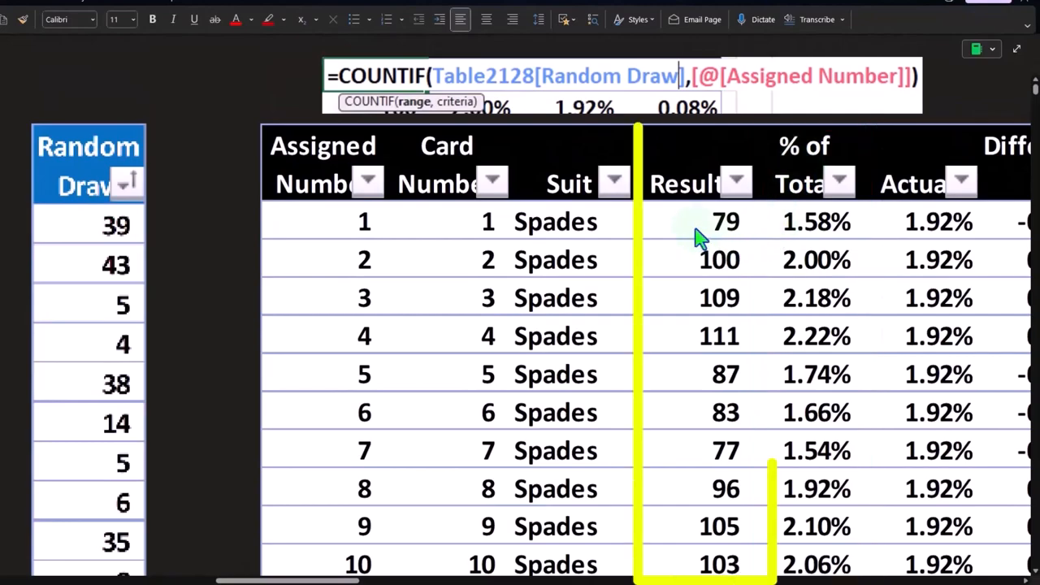
pyautogui.scroll(-3)
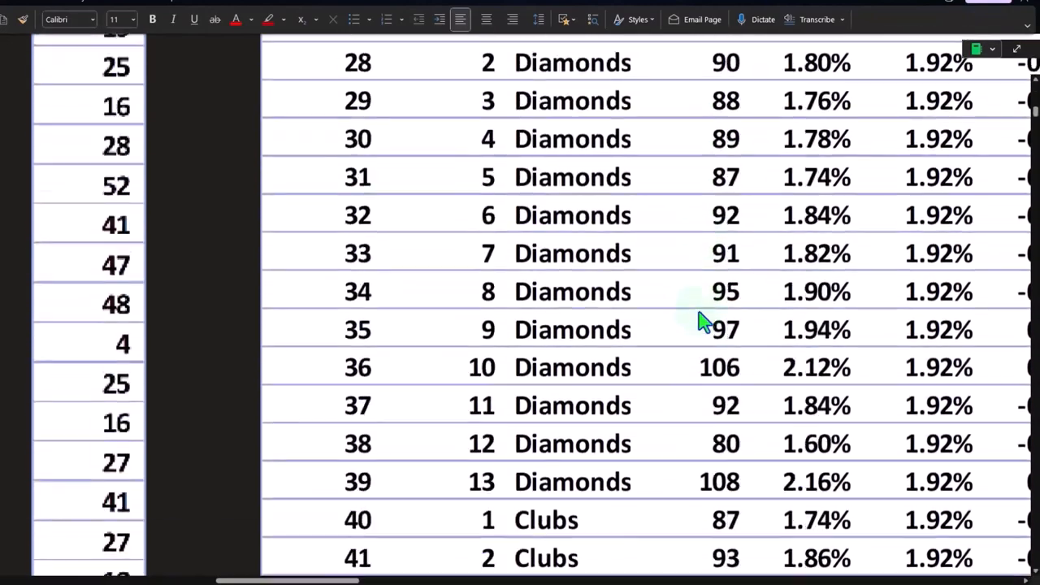
pyautogui.scroll(-3)
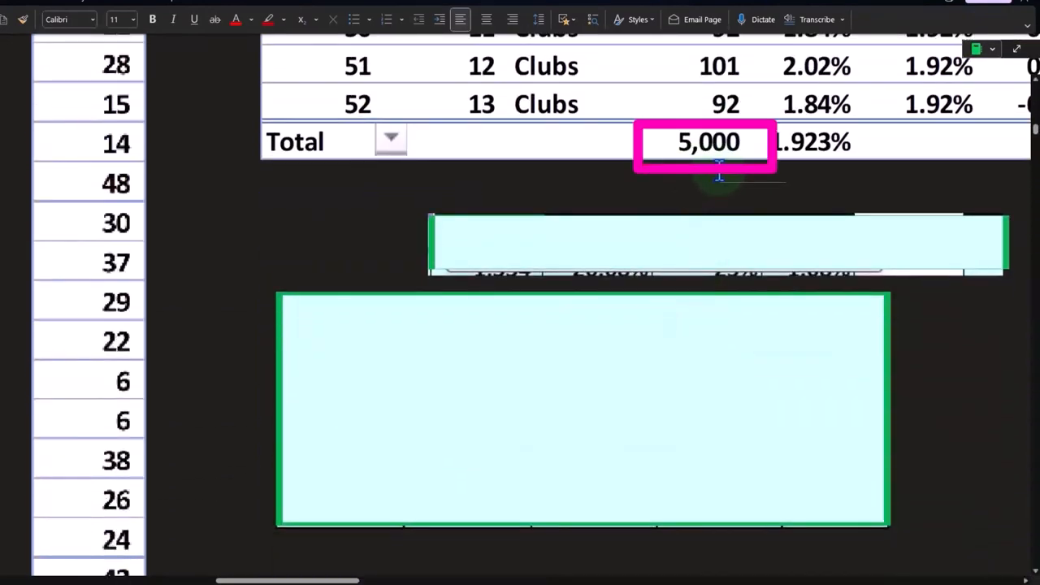
pyautogui.click(151, 268)
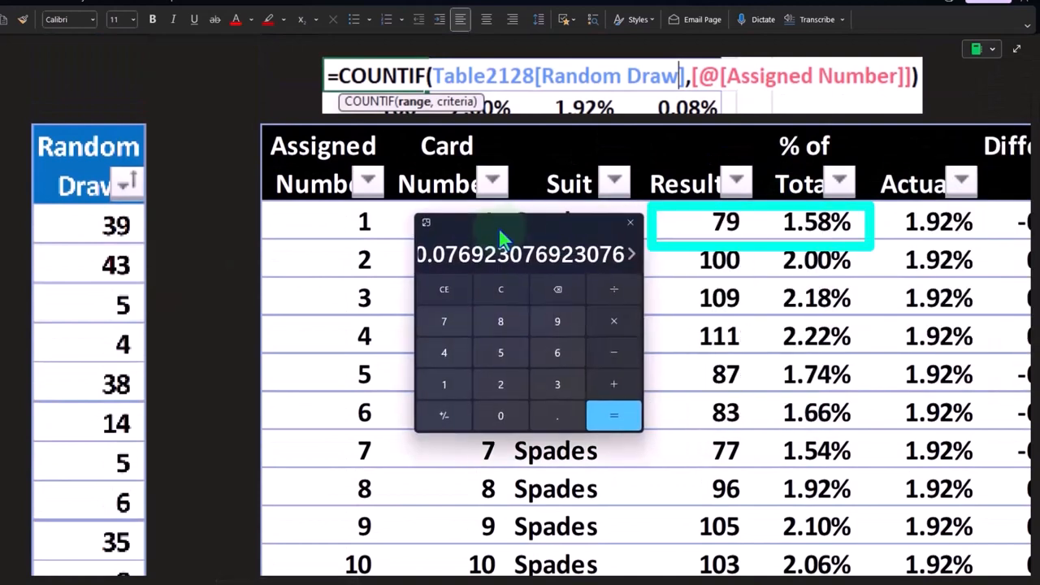
# Compute 79/5000 in Calculator to verify the first card's 1.58% share
pyautogui.click(501, 290)
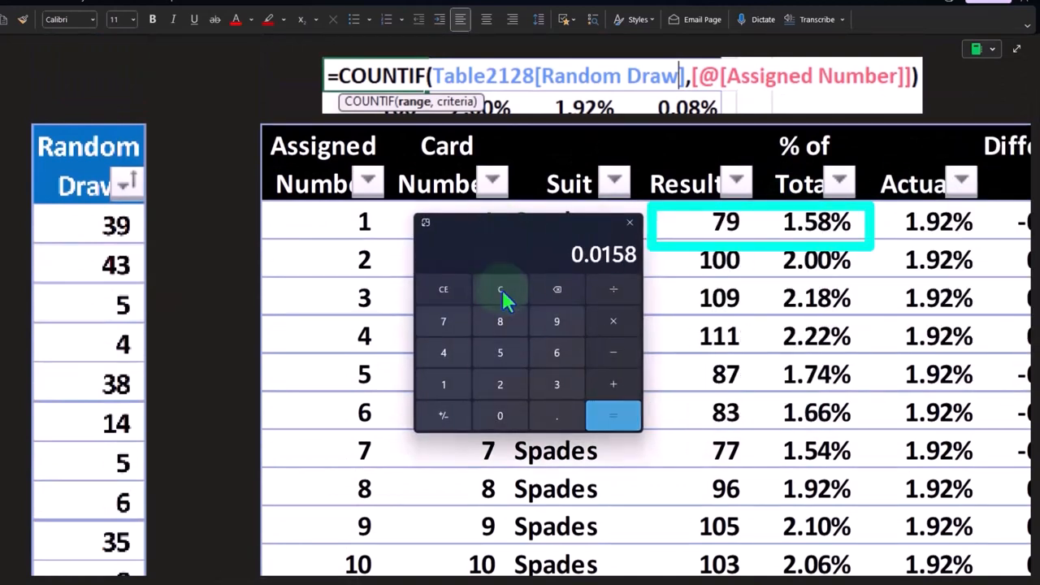
pyautogui.moveTo(614, 280)
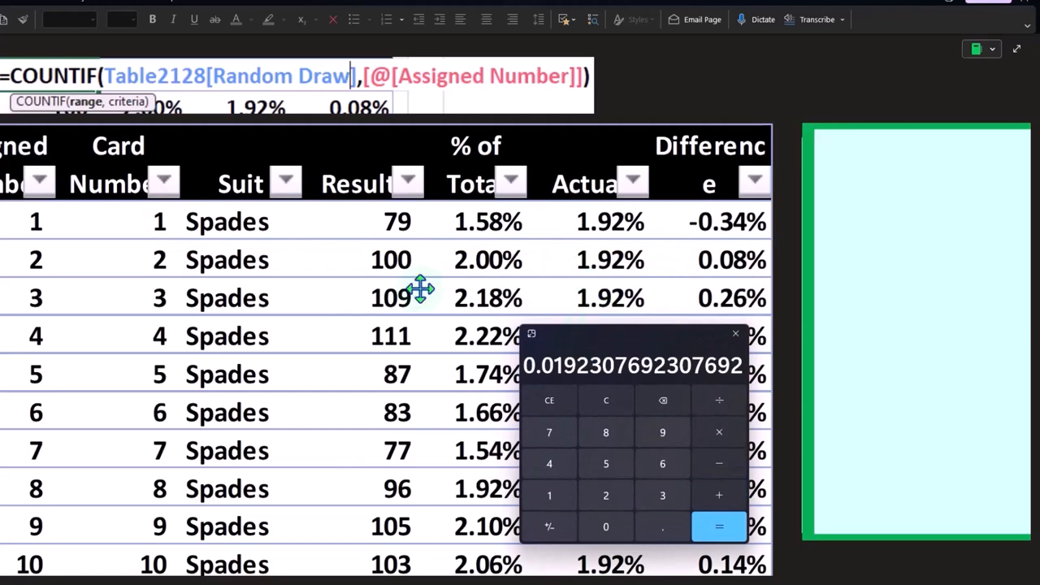
pyautogui.scroll(-3)
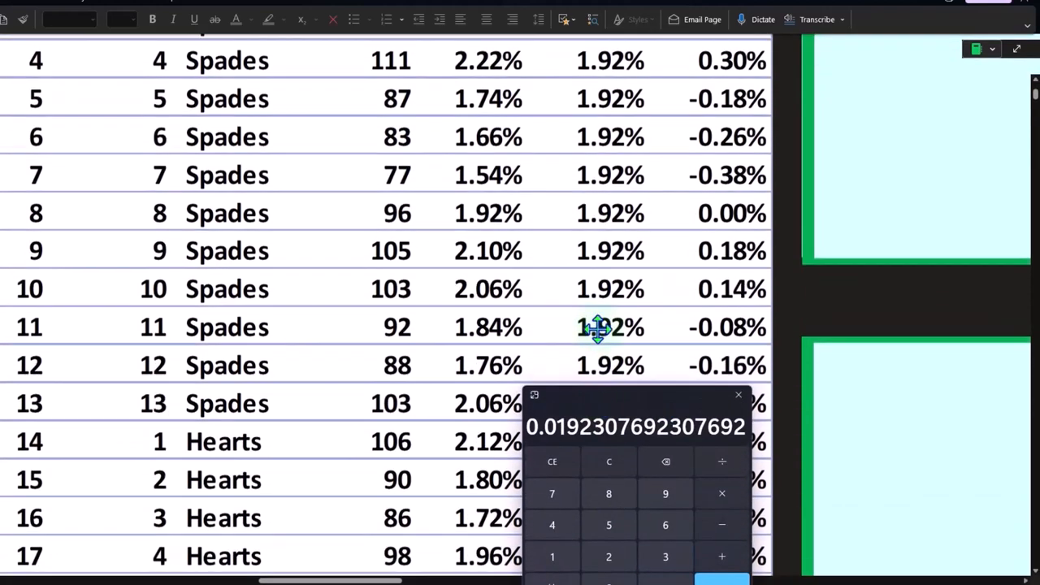
pyautogui.scroll(-3)
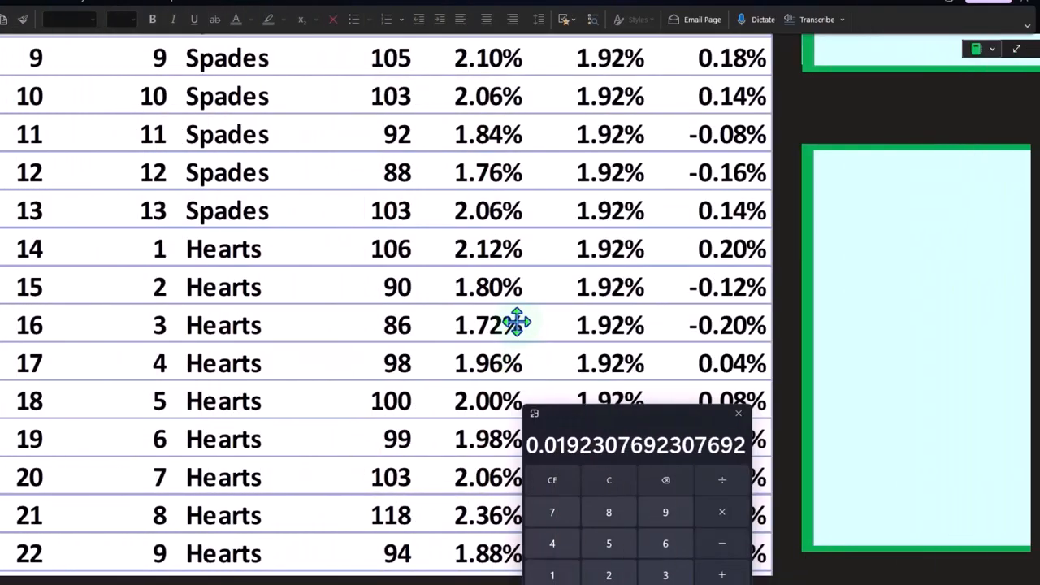
pyautogui.scroll(3)
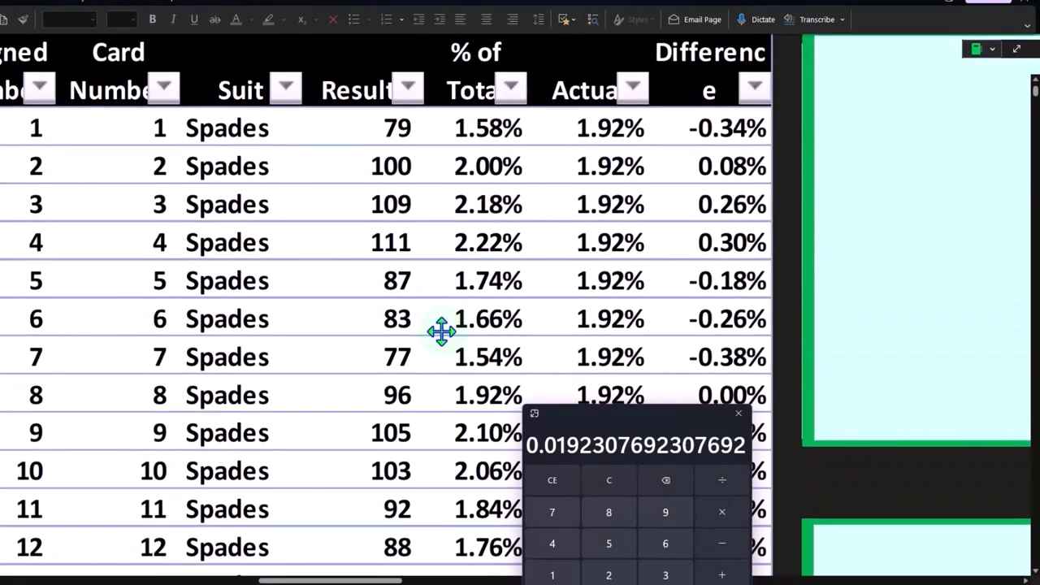
pyautogui.moveTo(623, 146)
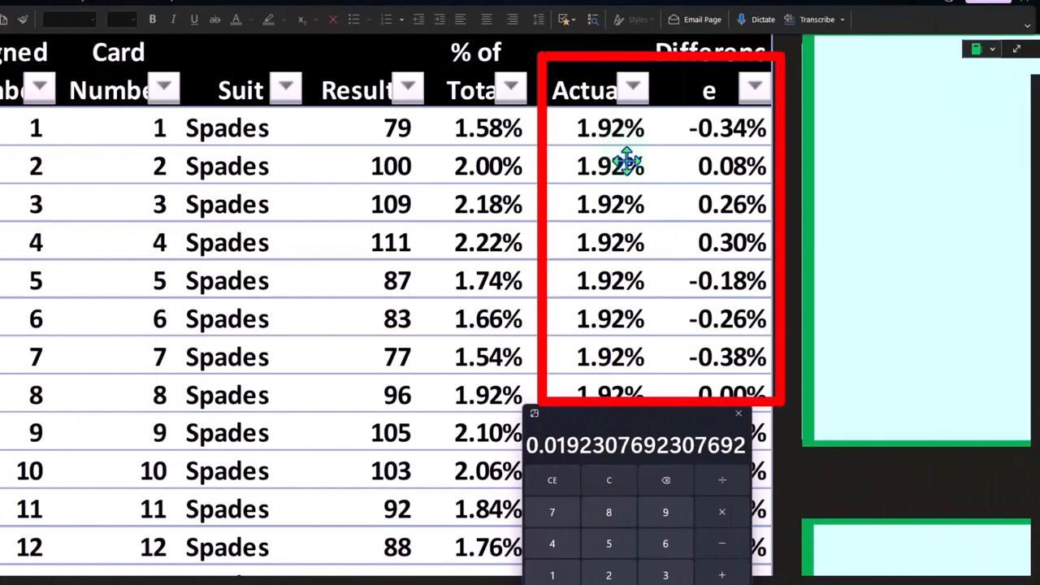
pyautogui.moveTo(632, 201)
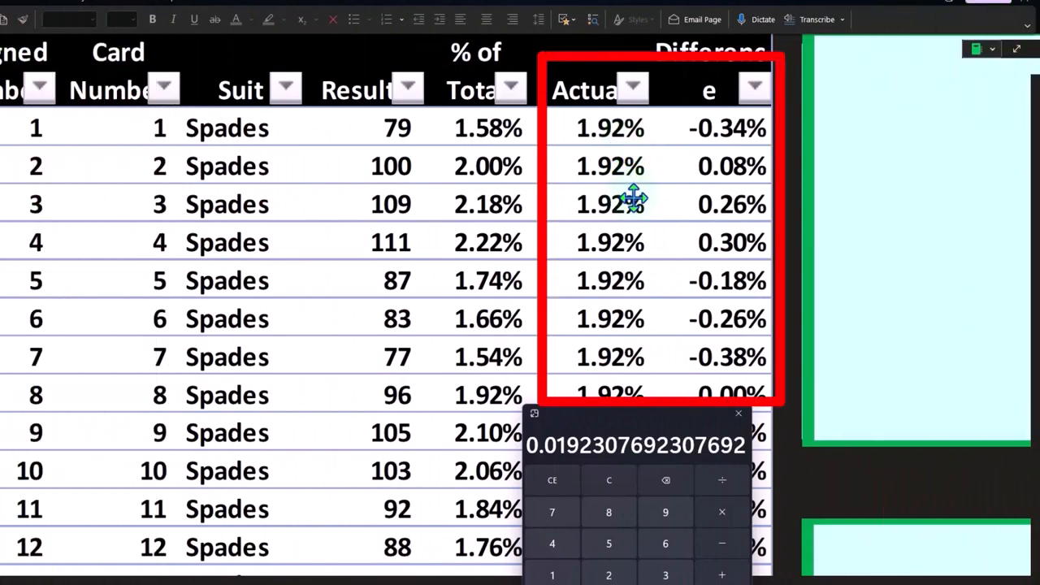
pyautogui.moveTo(704, 180)
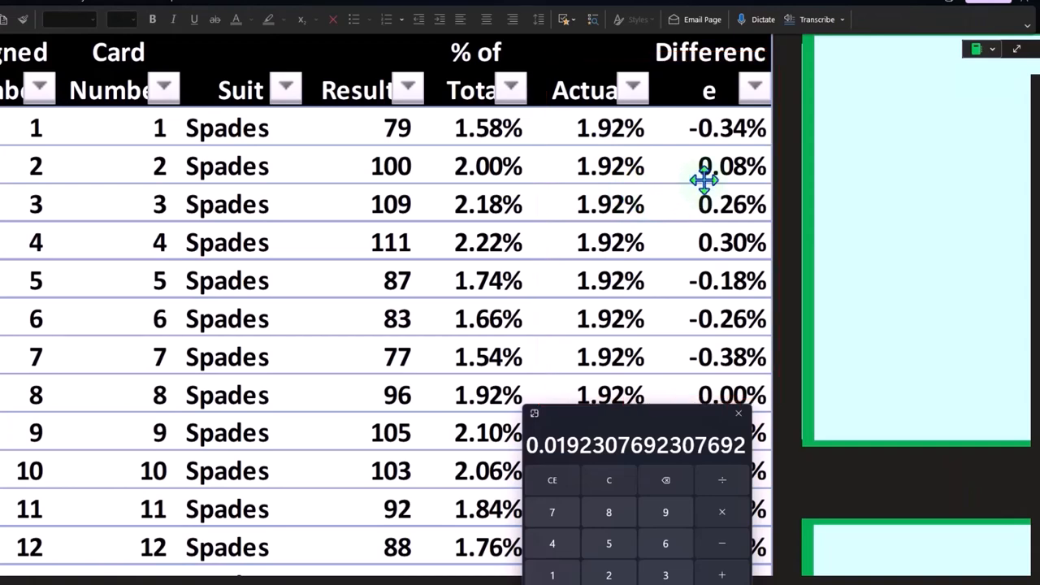
pyautogui.scroll(-3)
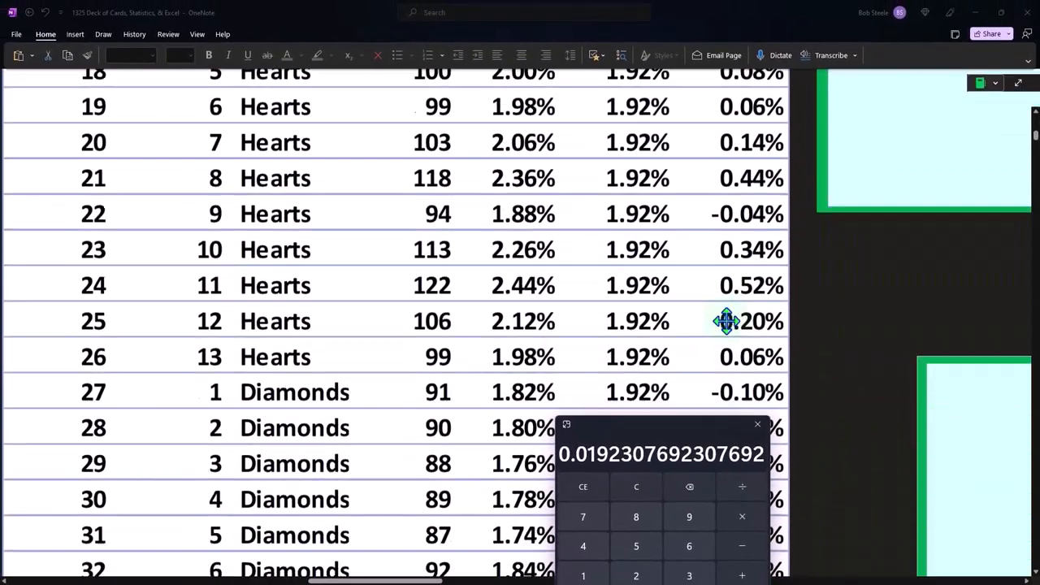
pyautogui.scroll(-3)
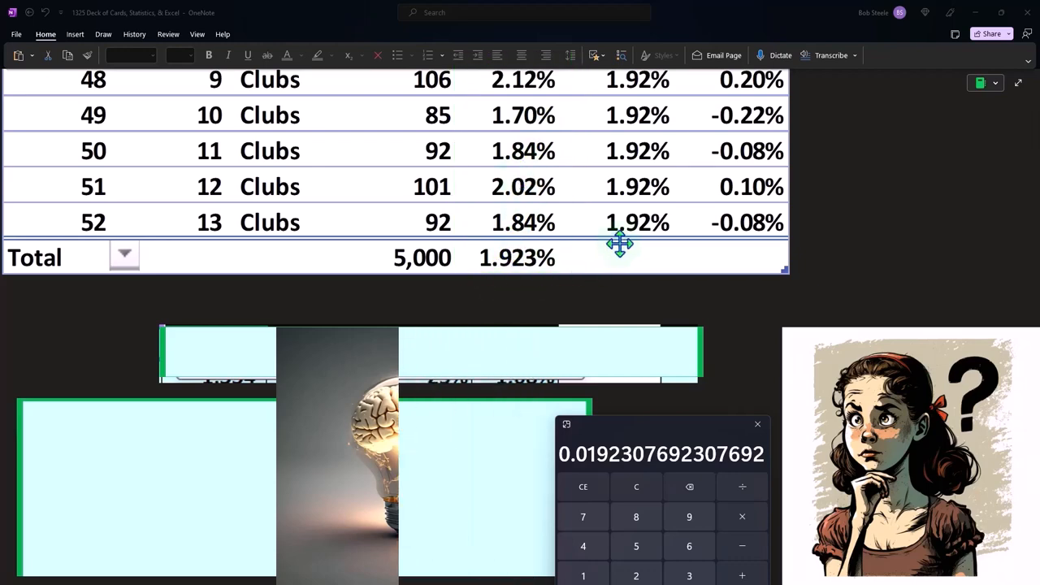
# Drag the cover shapes off the suit summary to show suit names and counts, then clear Calculator
pyautogui.click(757, 424)
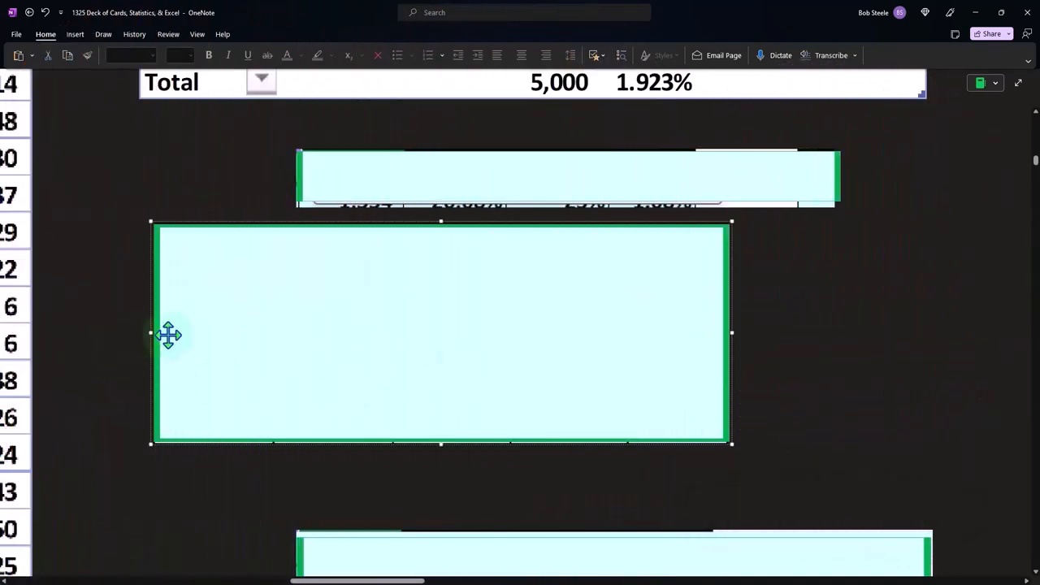
pyautogui.moveTo(169, 334); pyautogui.dragTo(278, 345)
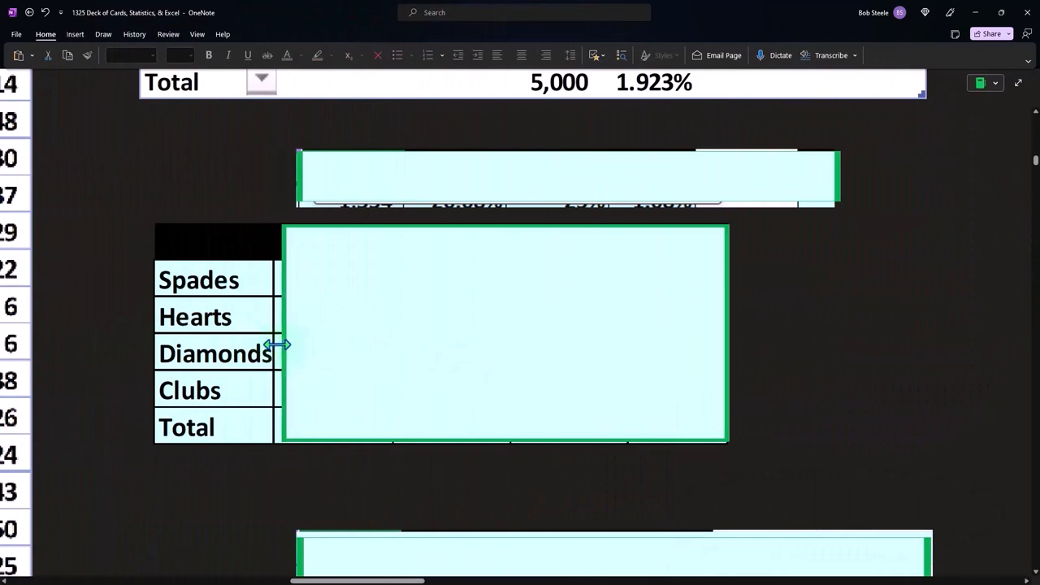
pyautogui.moveTo(279, 344); pyautogui.dragTo(335, 336)
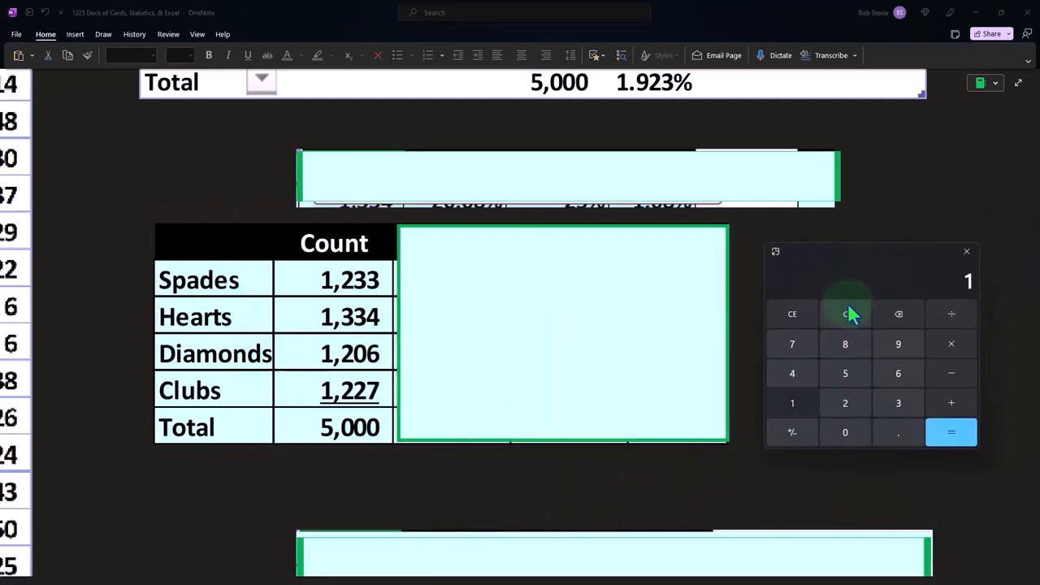
pyautogui.click(898, 403)
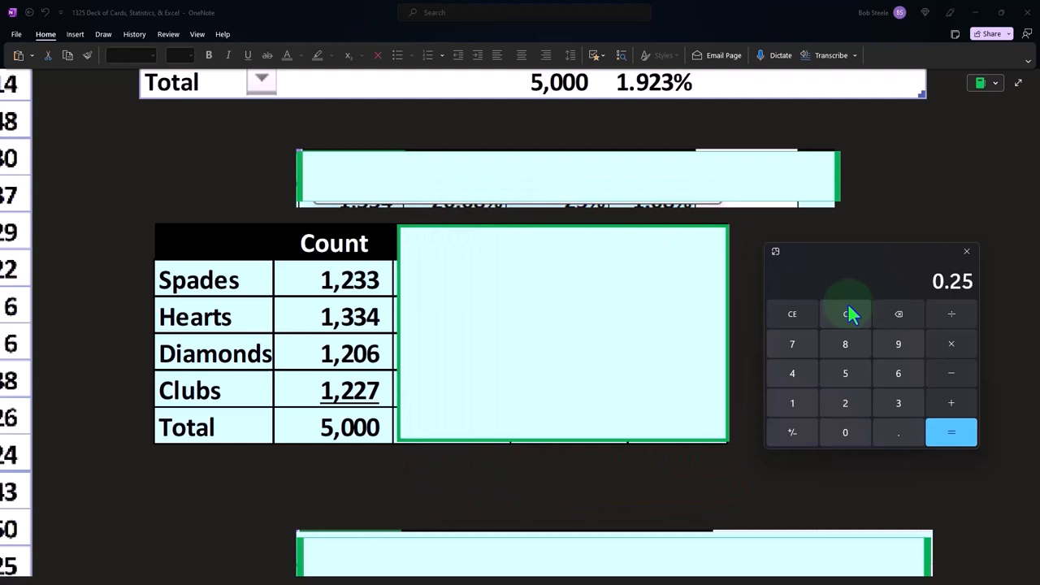
pyautogui.moveTo(438, 329)
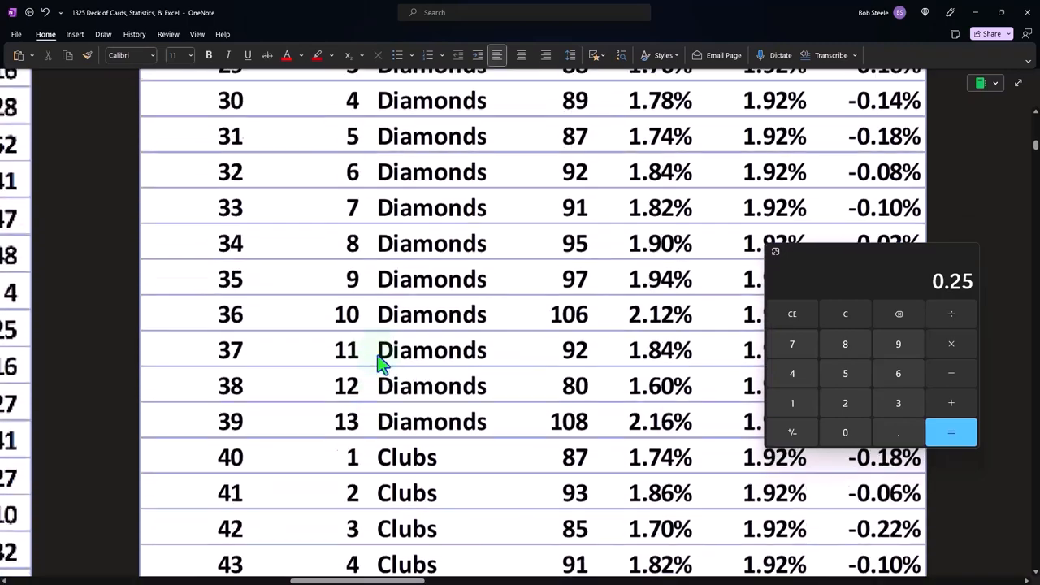
pyautogui.scroll(3)
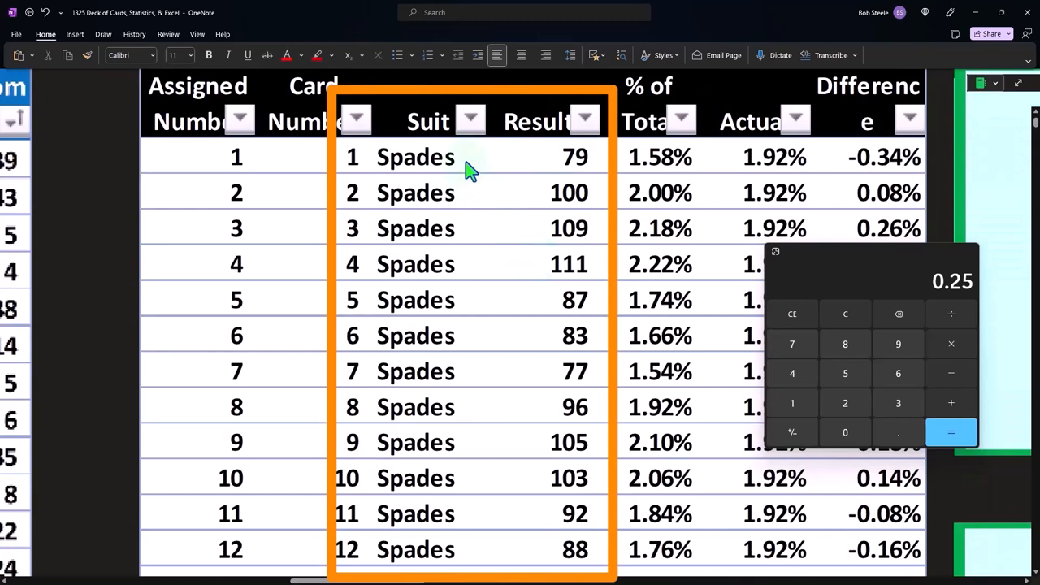
pyautogui.scroll(-3)
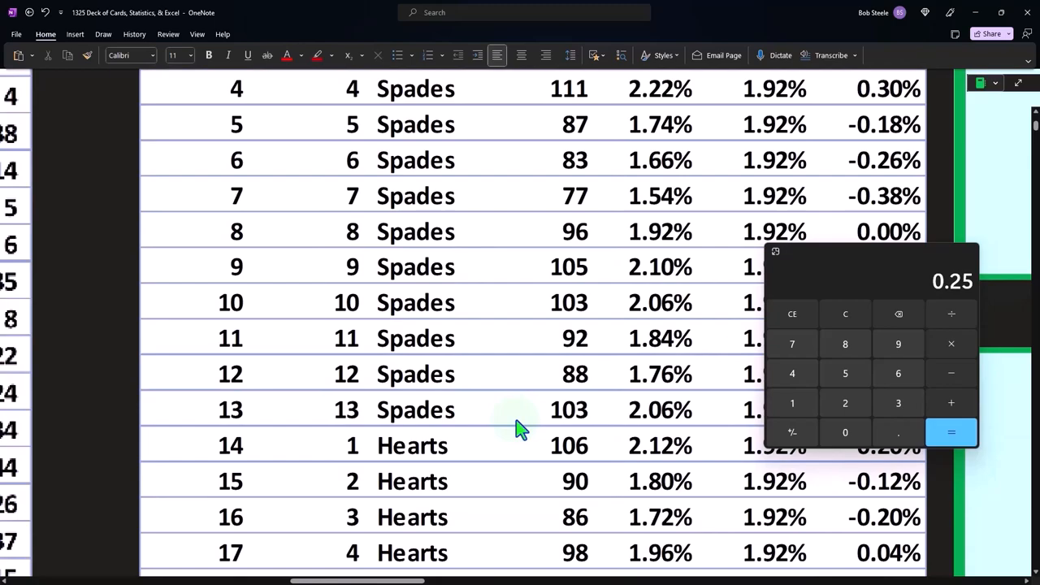
pyautogui.scroll(-3)
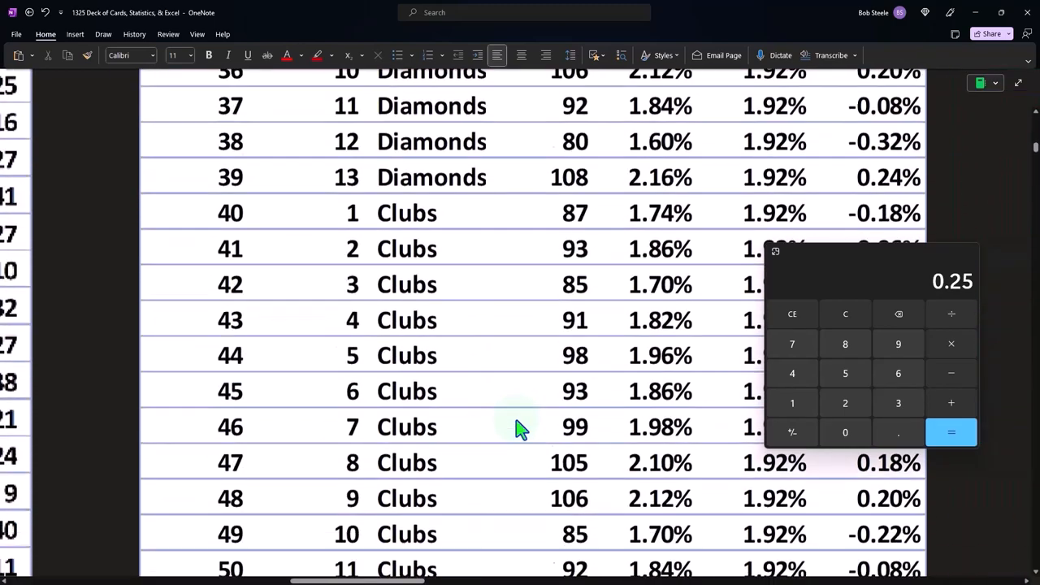
pyautogui.scroll(-3)
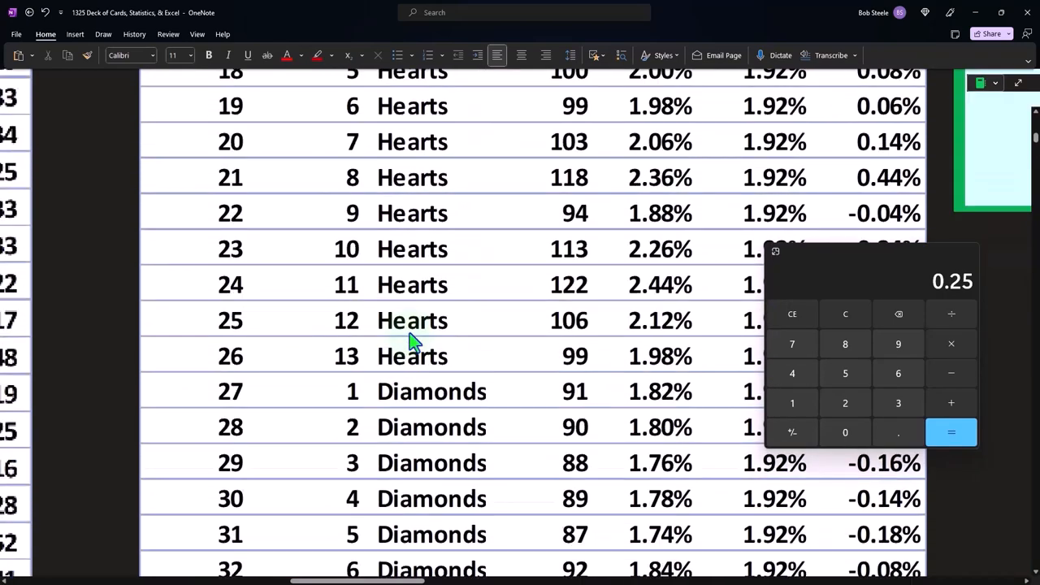
pyautogui.scroll(3)
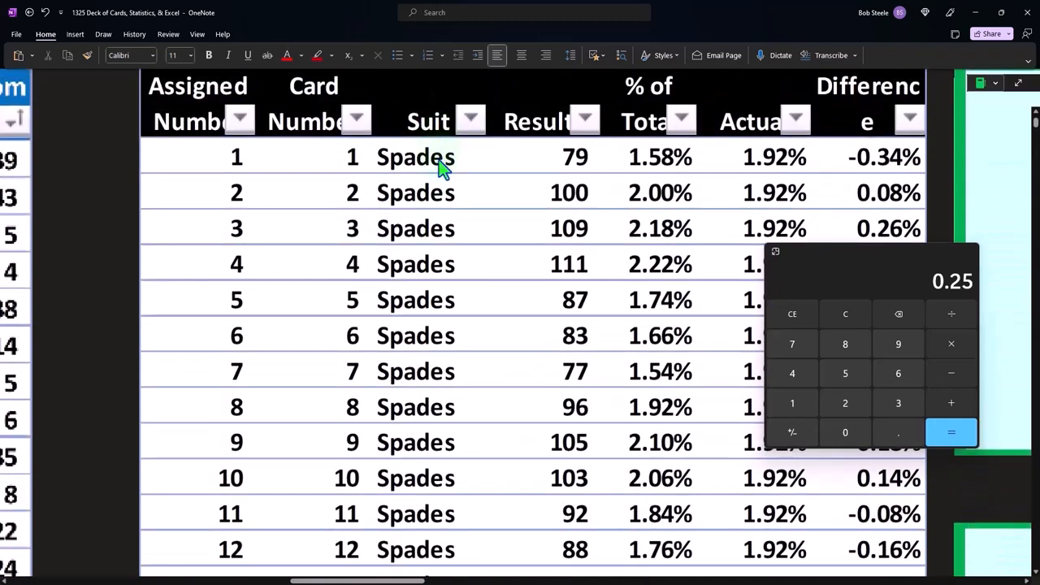